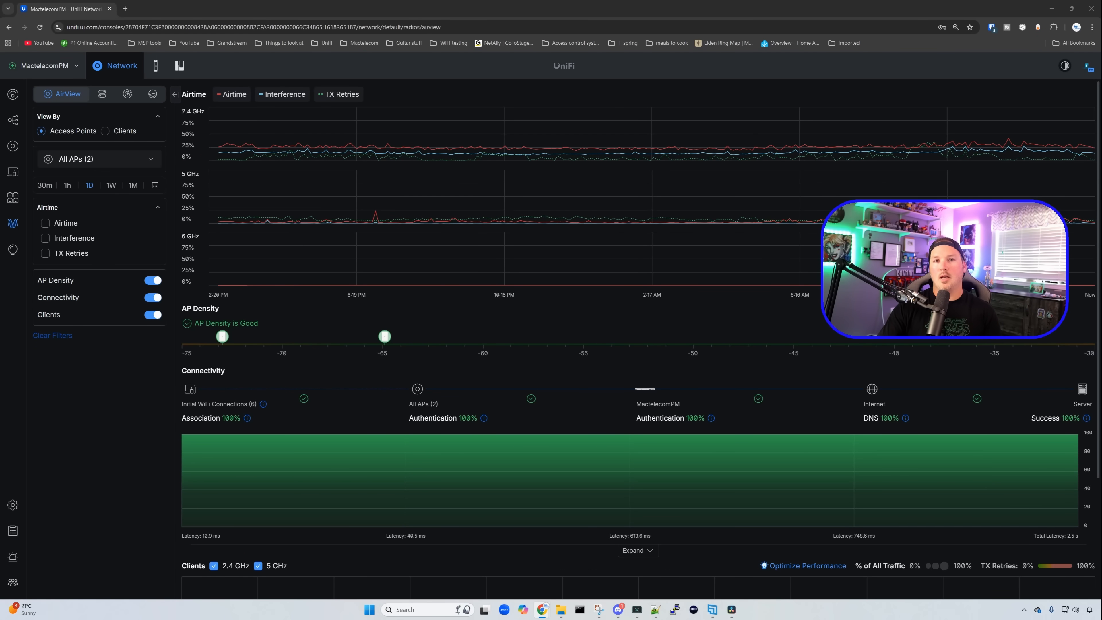
mouse_move(243, 172)
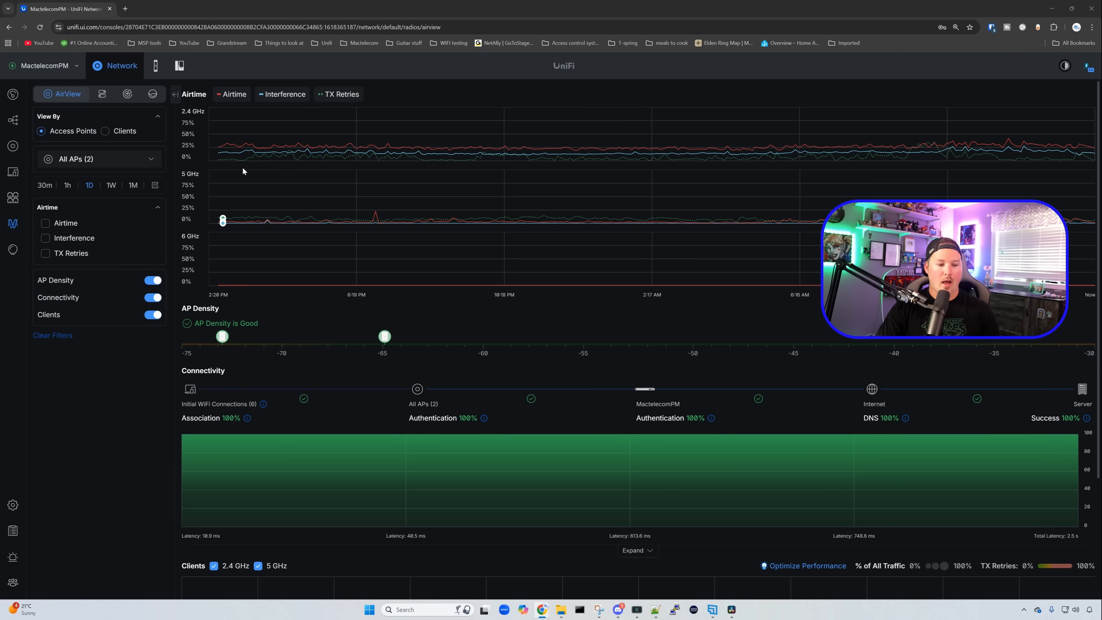
mouse_move(12, 505)
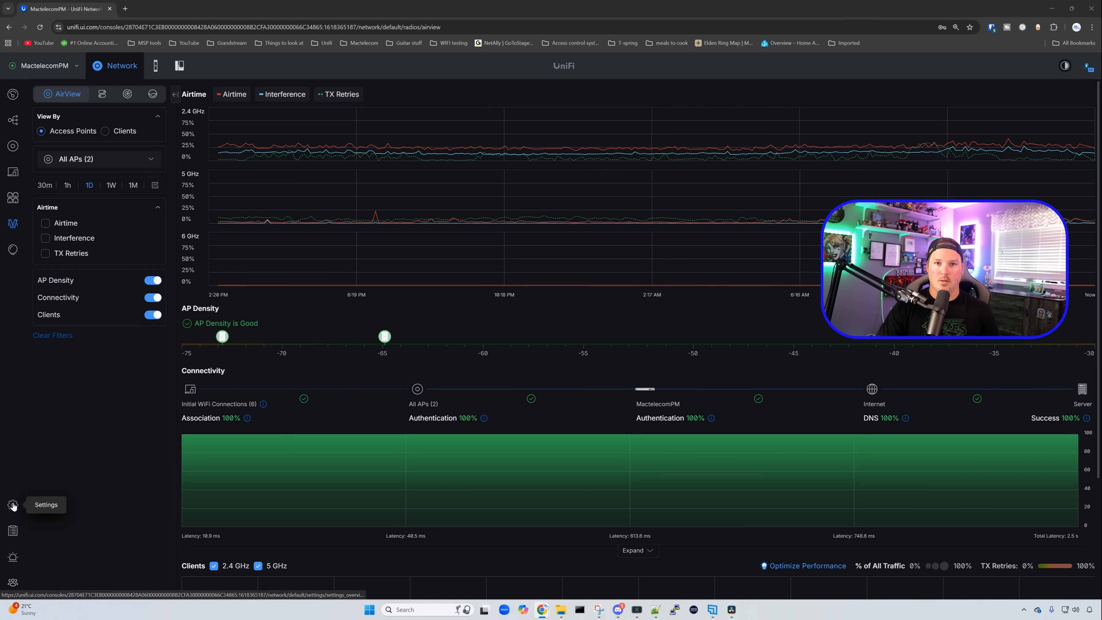
Step: Show the Control Plane Updates list with UniFi OS and application versions and release channels
left_click(12, 504)
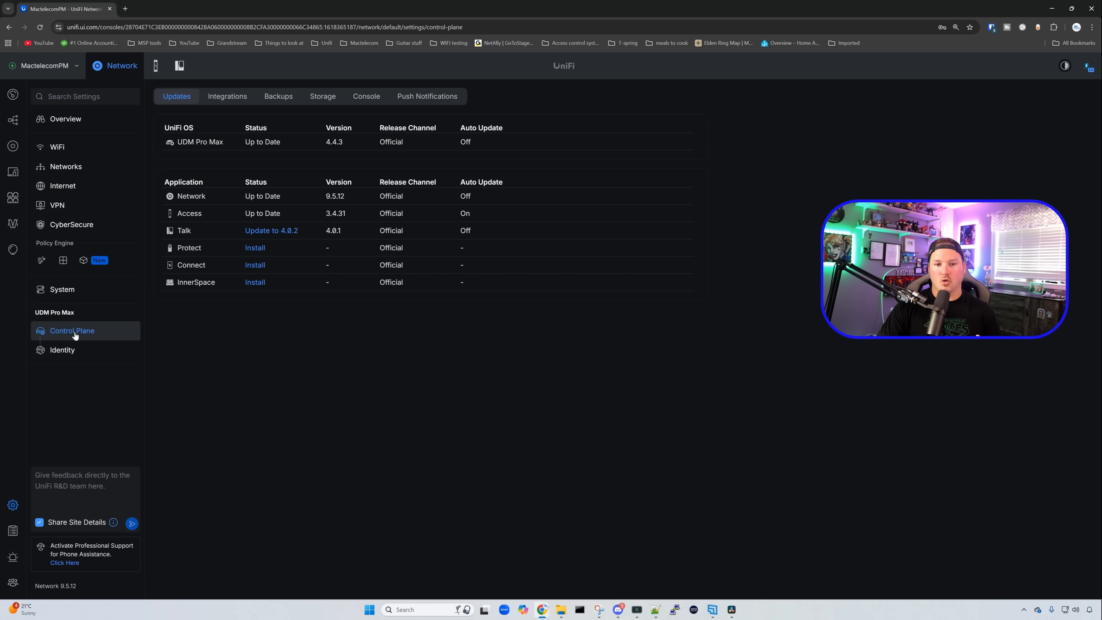
mouse_move(234, 146)
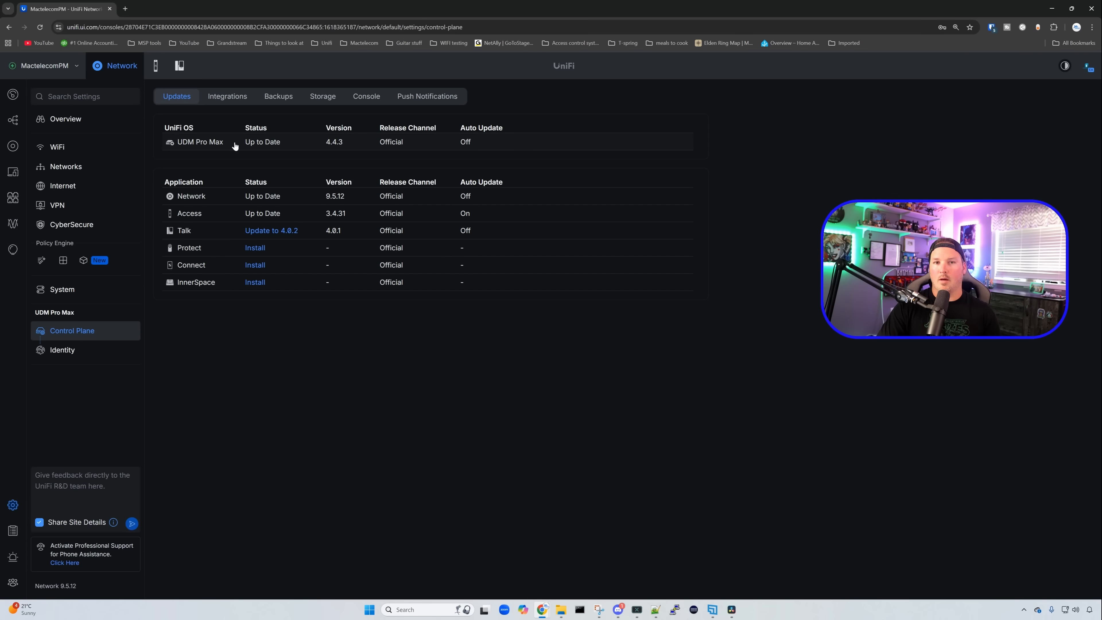
mouse_move(239, 199)
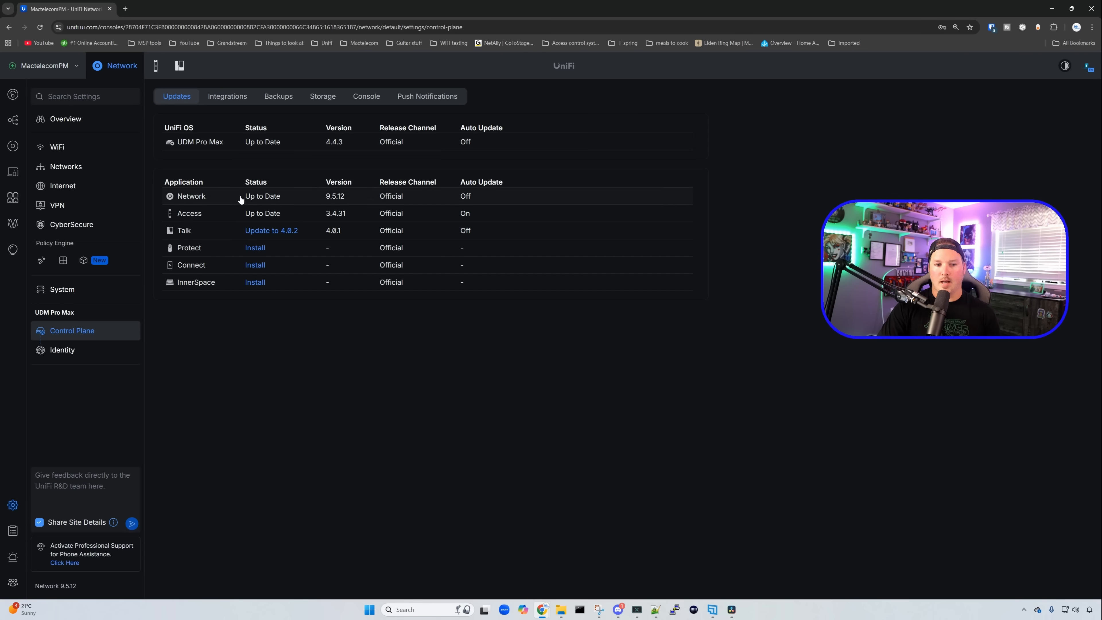
mouse_move(286, 148)
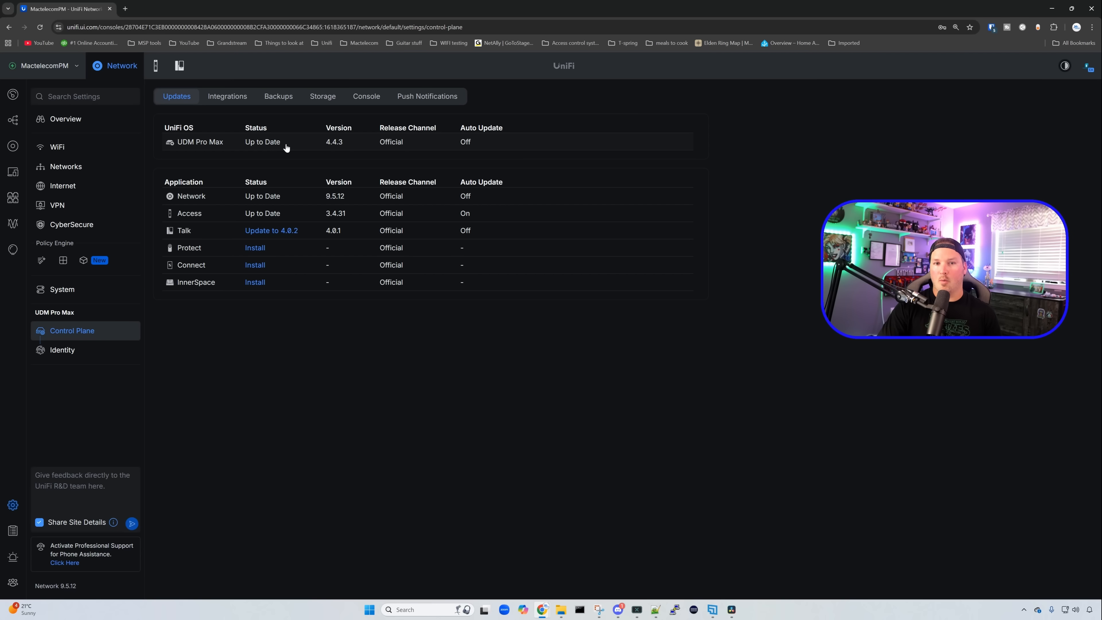
left_click(191, 197)
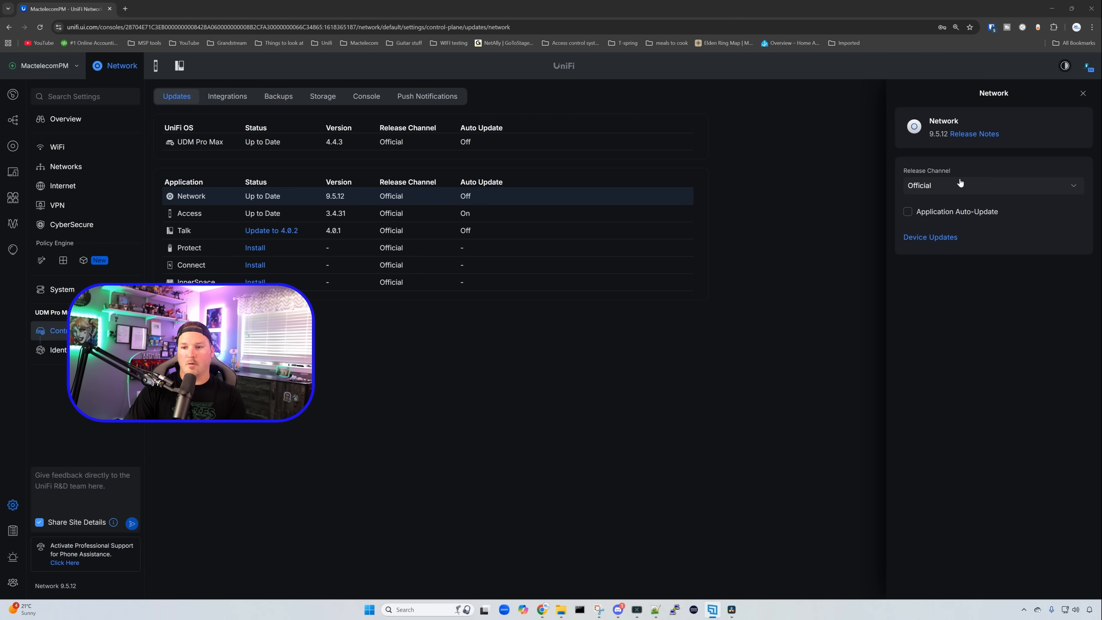
left_click(992, 185)
type("8.2.3/6.7.29")
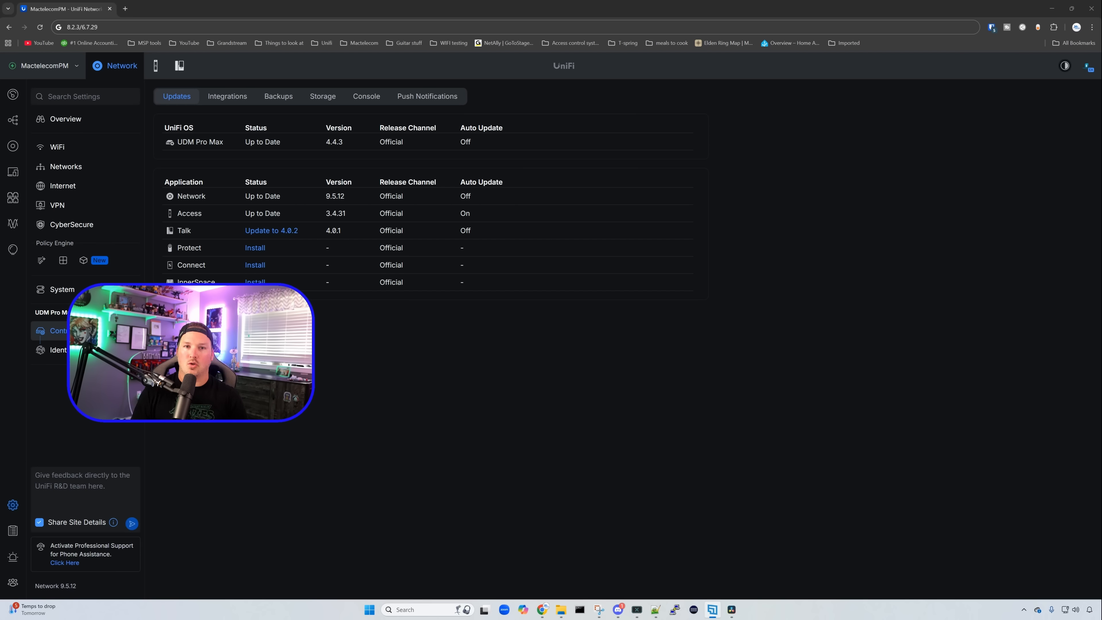
mouse_move(57, 205)
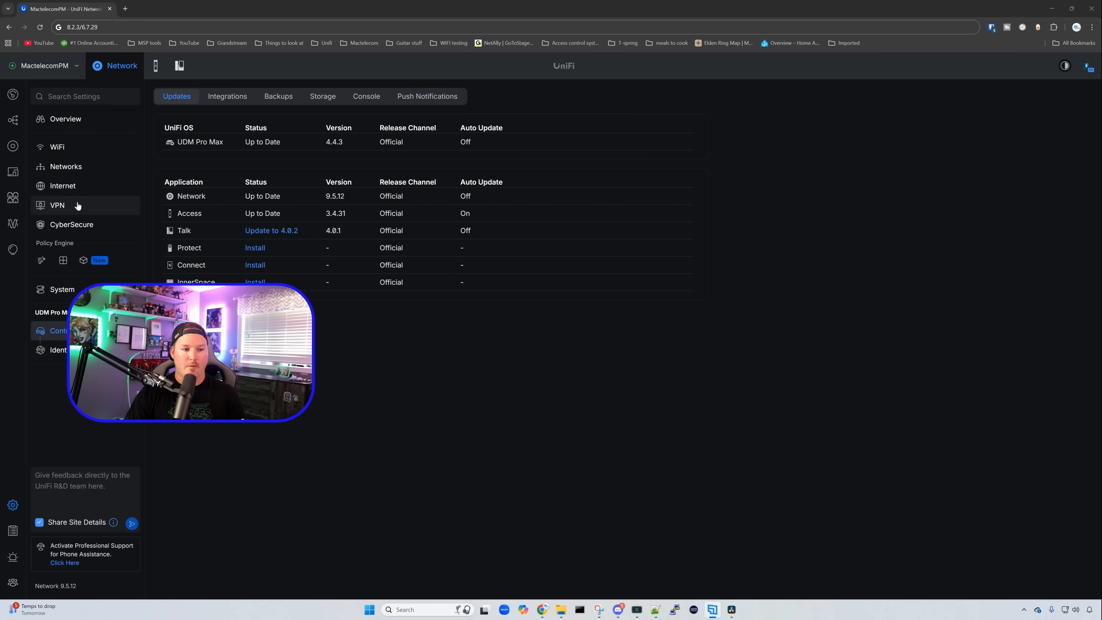
mouse_move(12, 222)
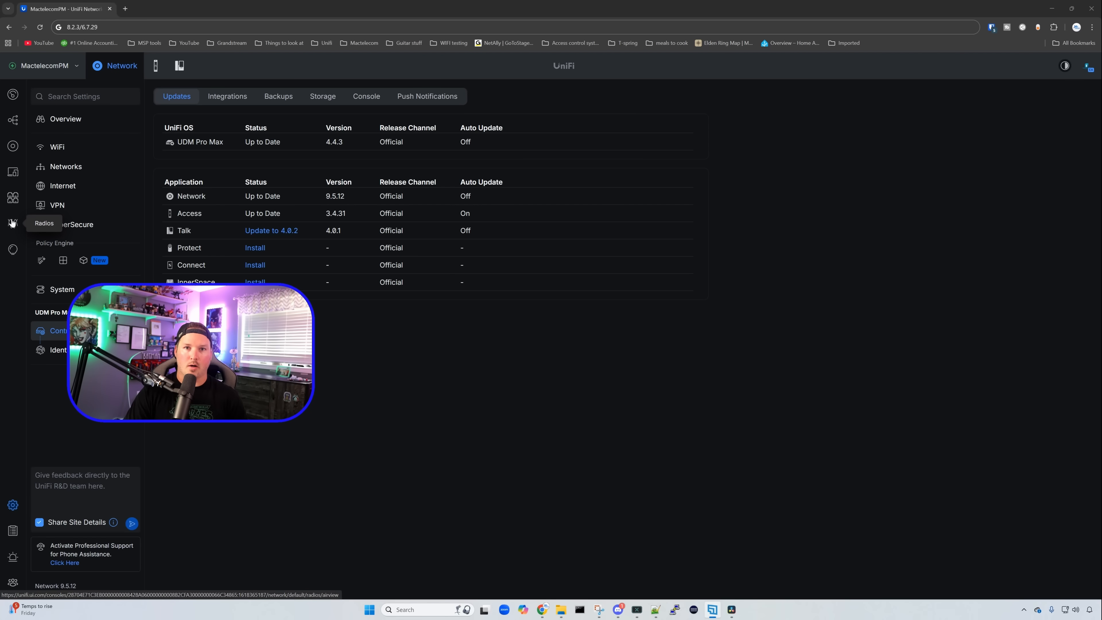
Step: Show the Channel AI 2.4 GHz plan with channels, retries and clients for both U7-Pro-Wall APs
left_click(12, 223)
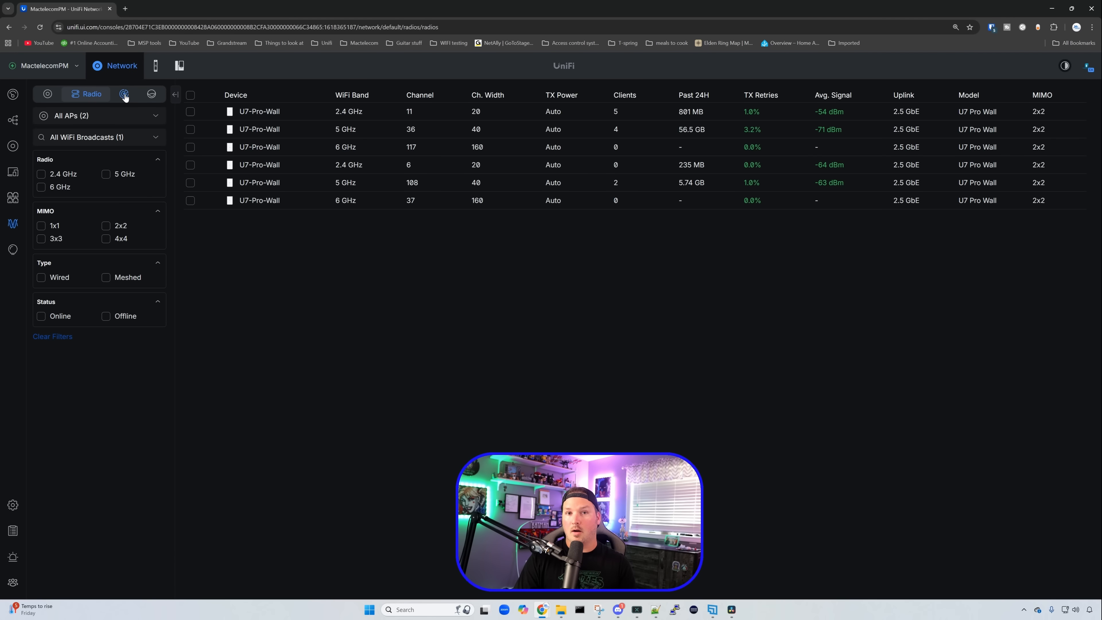
left_click(124, 94)
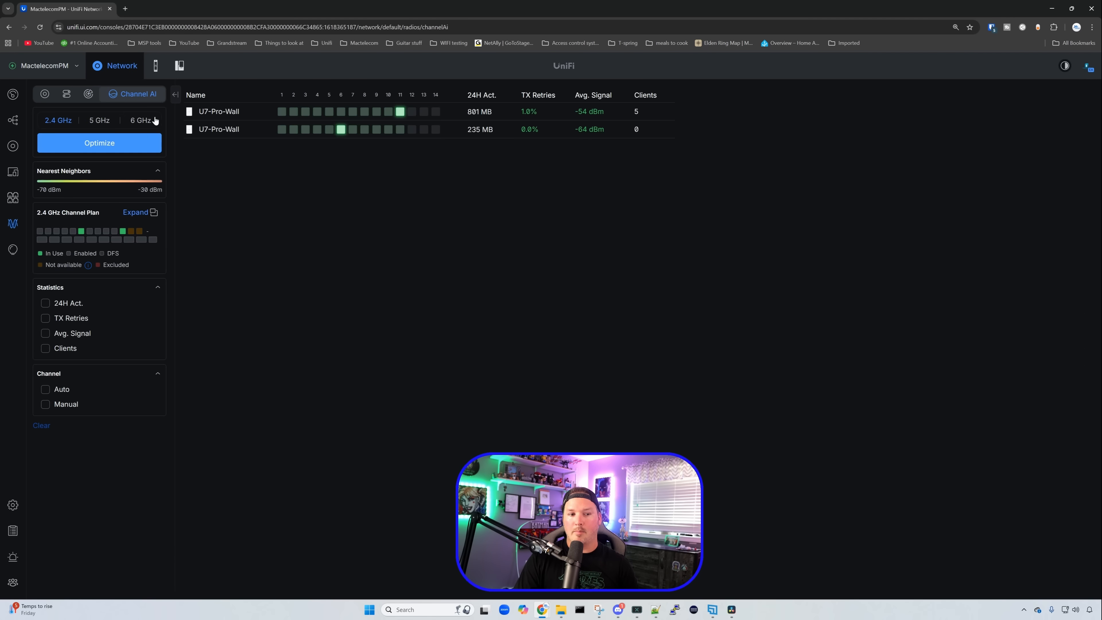
mouse_move(167, 309)
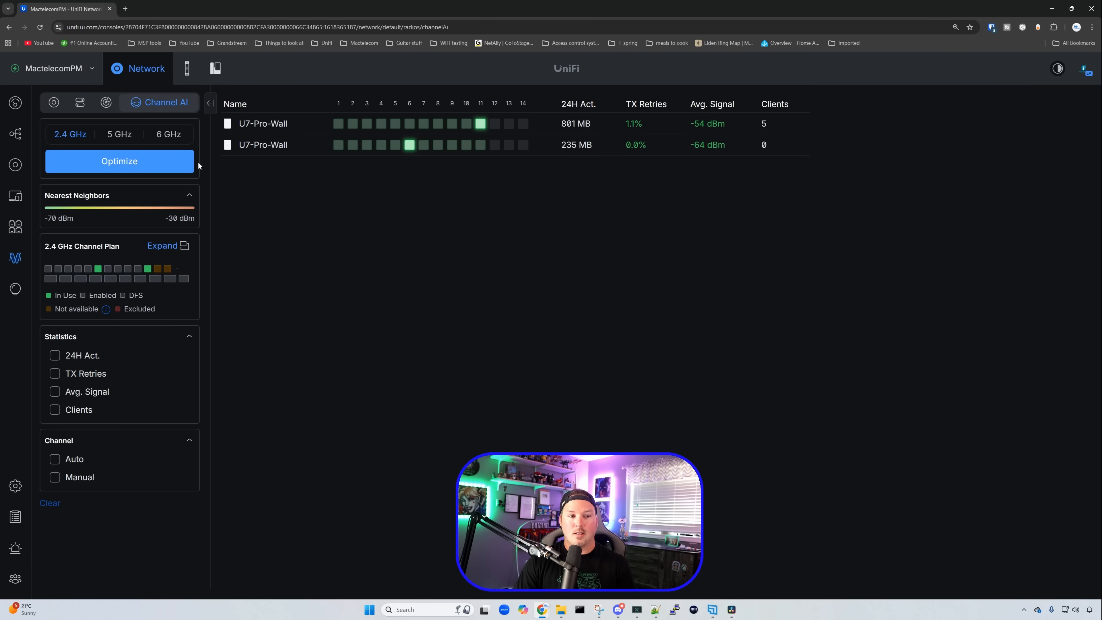
mouse_move(307, 223)
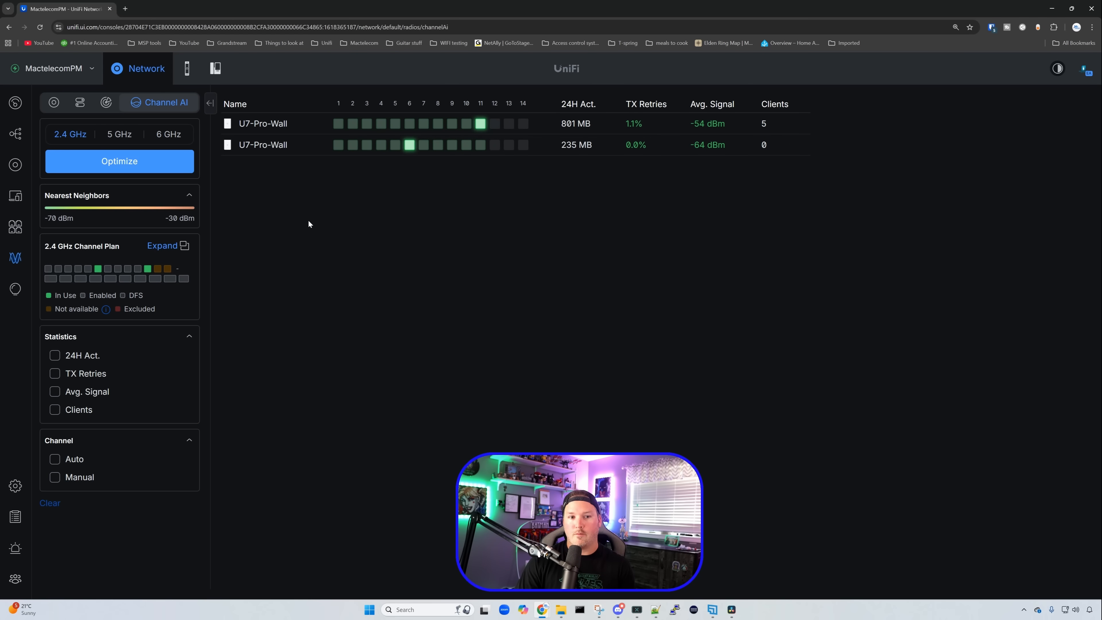
mouse_move(287, 135)
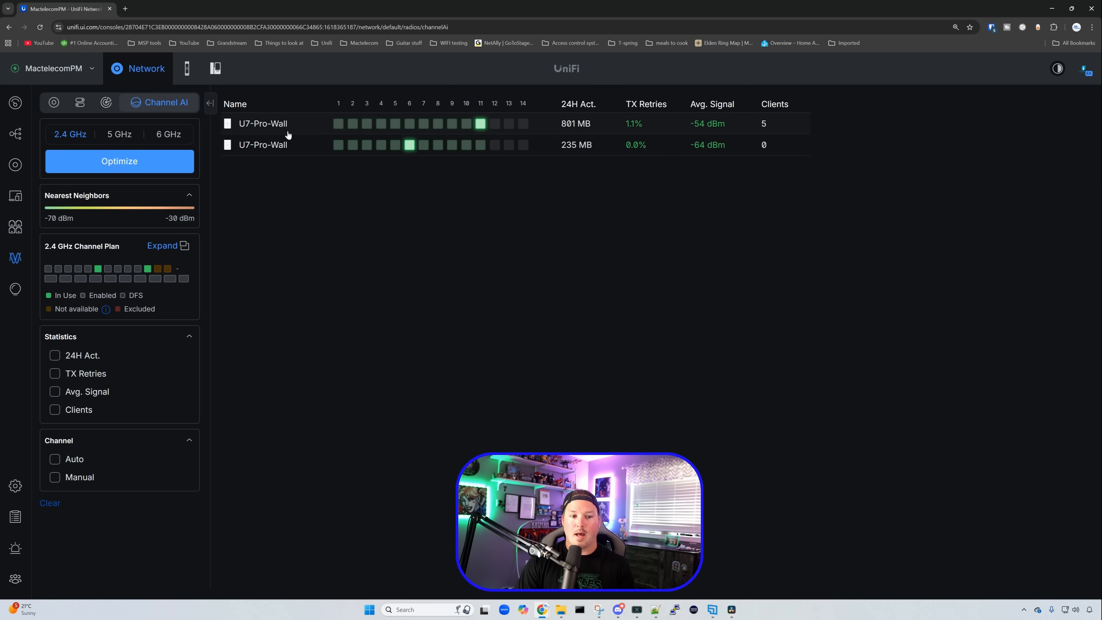
mouse_move(517, 122)
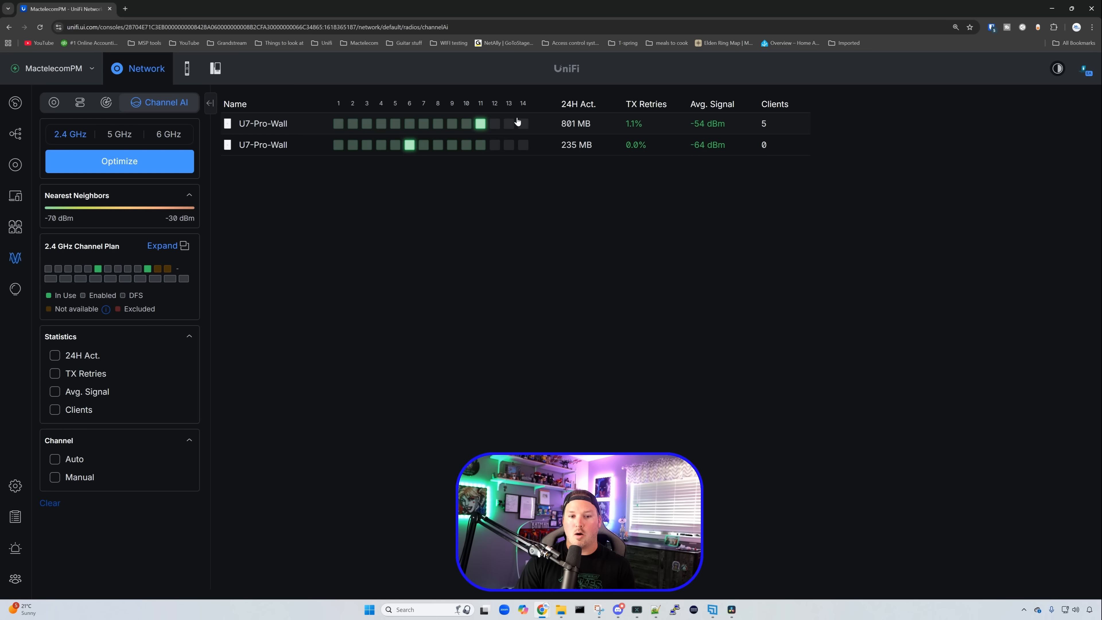
mouse_move(569, 232)
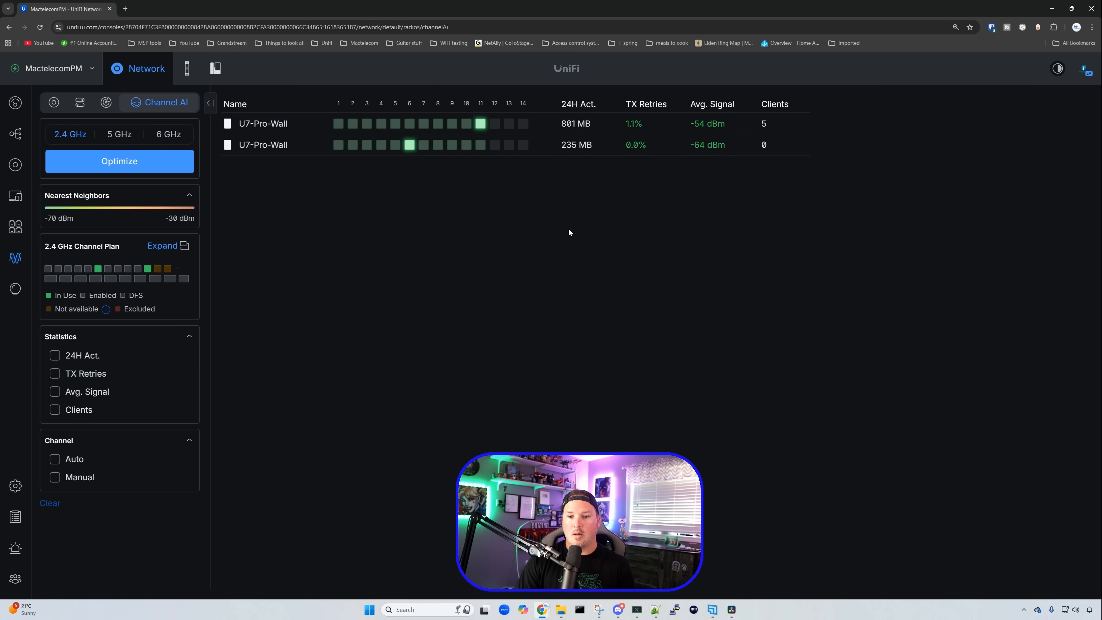
left_click(712, 104)
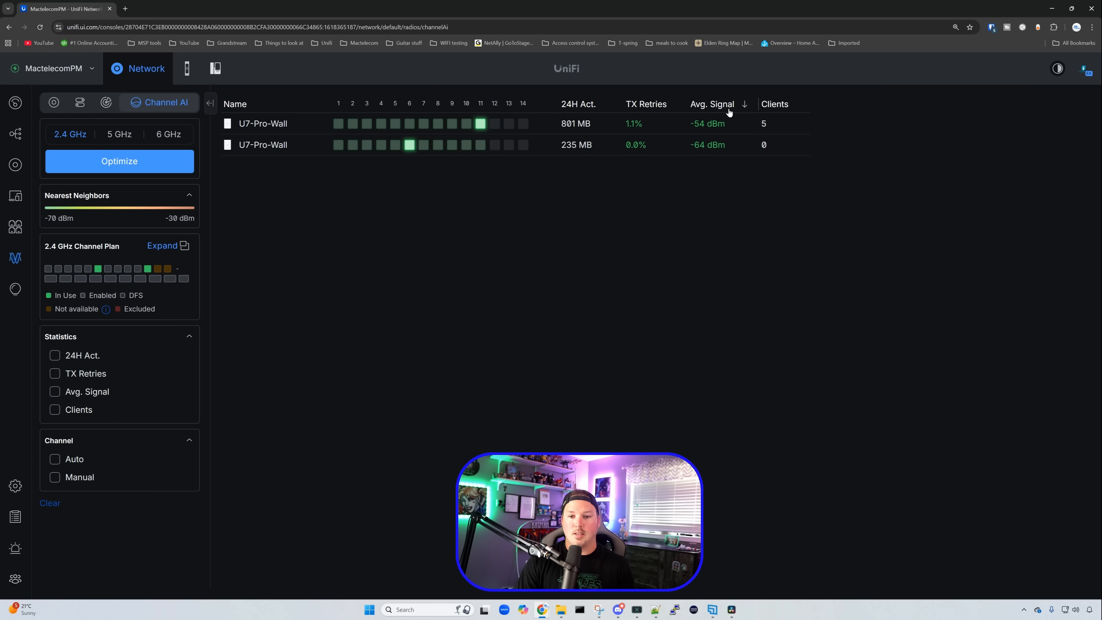
left_click(645, 103)
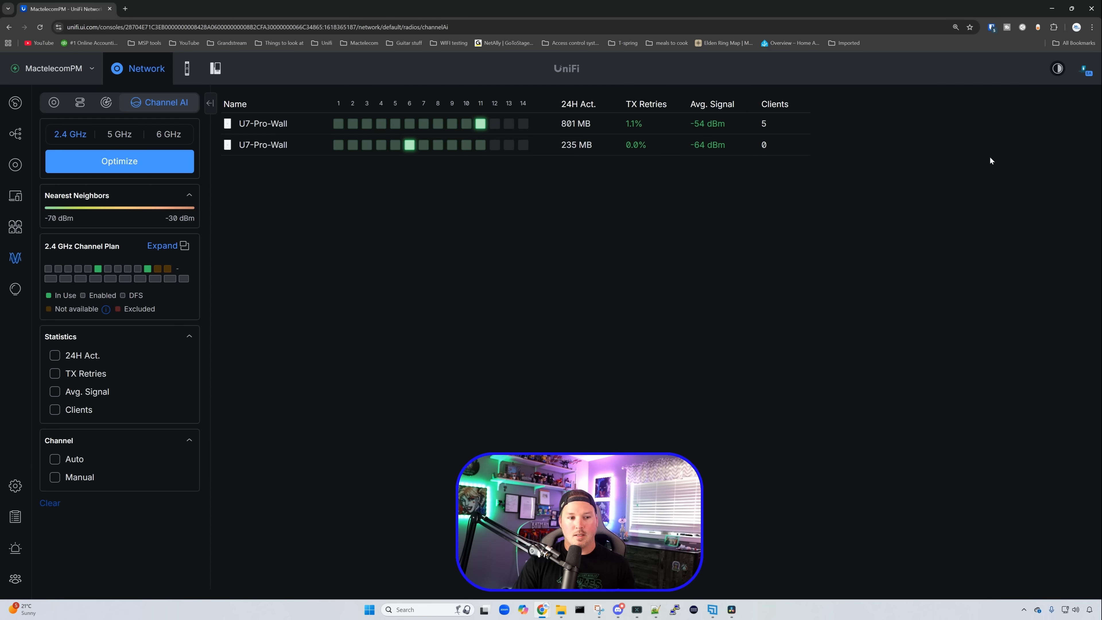
Step: Review the 5 GHz then 6 GHz Channel AI grids for both U7-Pro-Wall access points
left_click(118, 135)
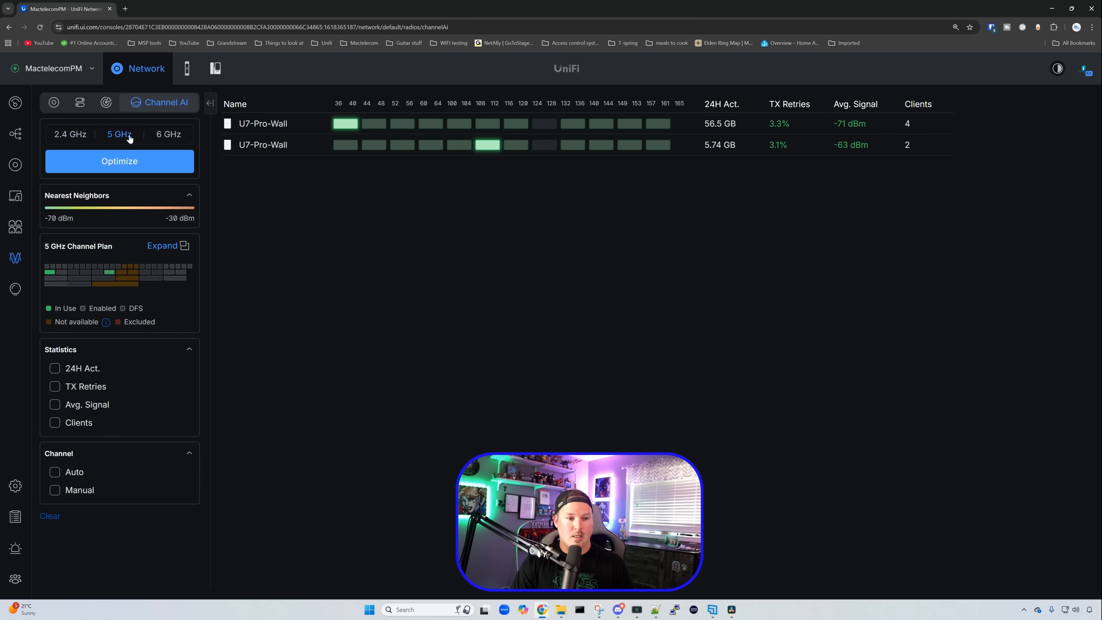
mouse_move(520, 240)
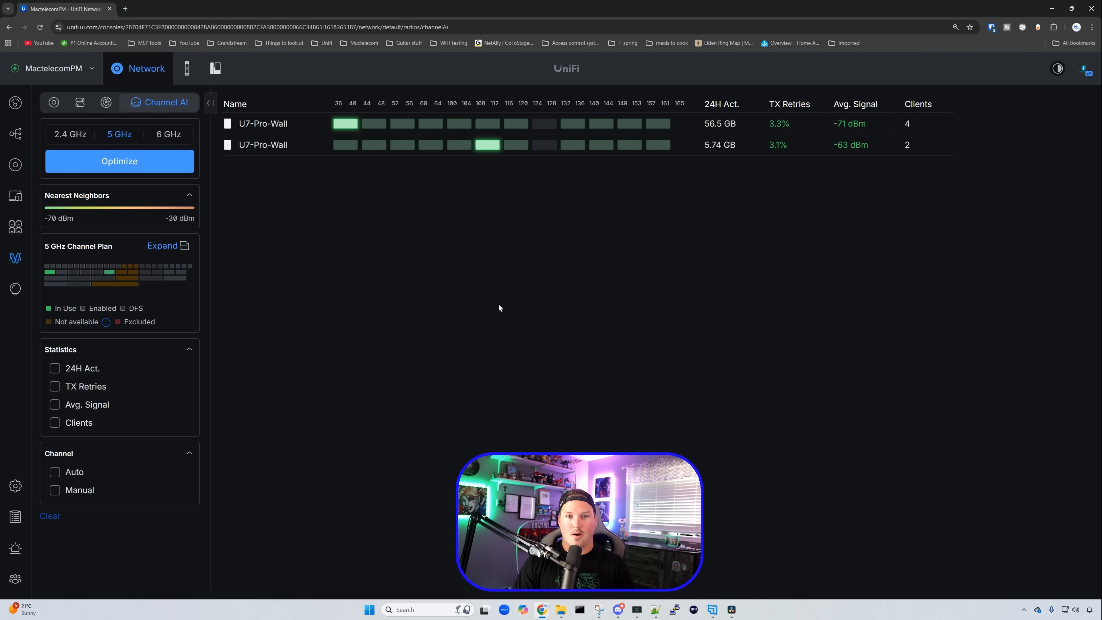
left_click(169, 135)
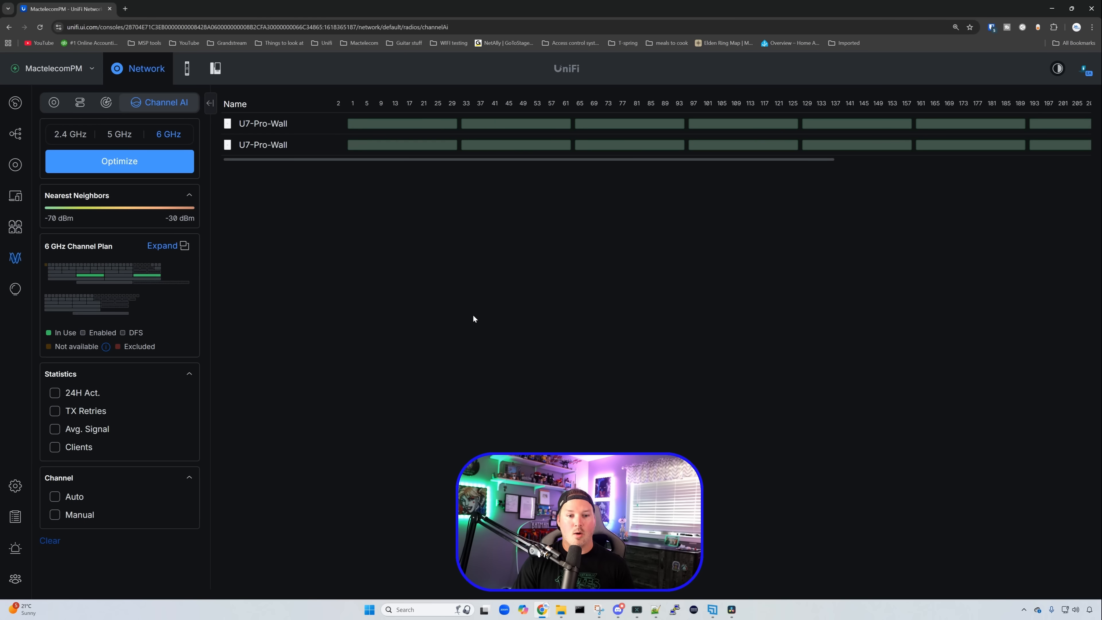
scroll("right", 3)
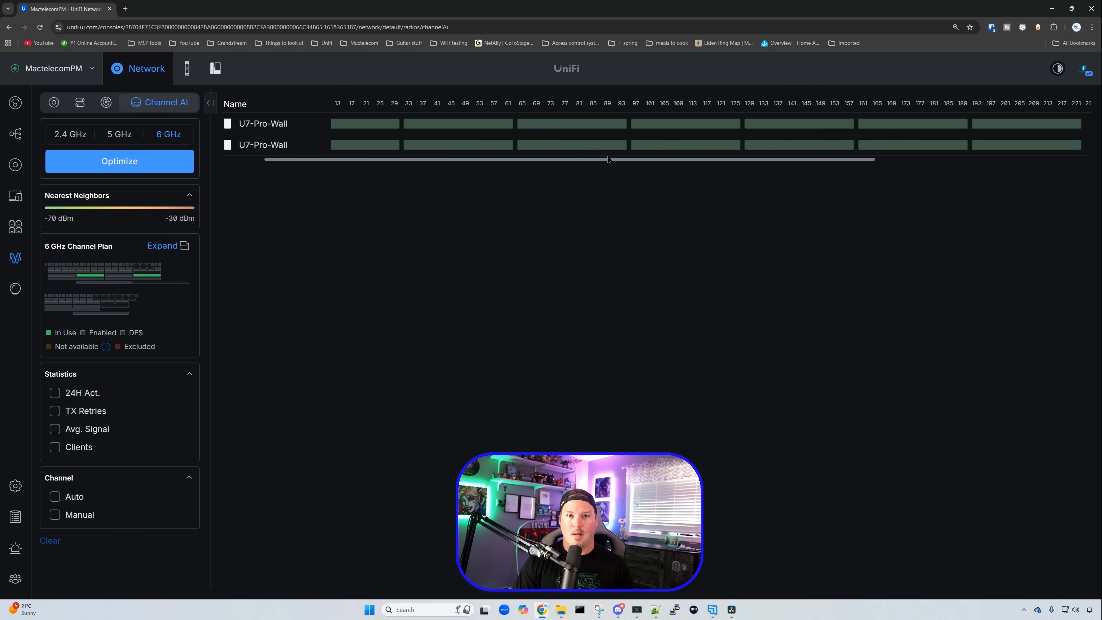
mouse_move(605, 258)
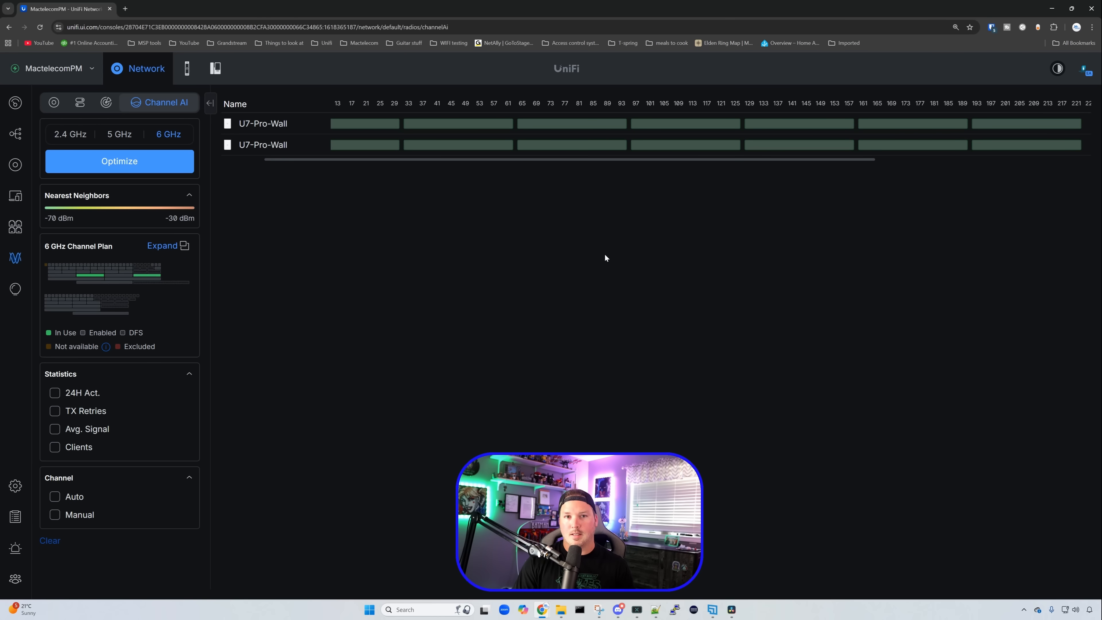
mouse_move(702, 507)
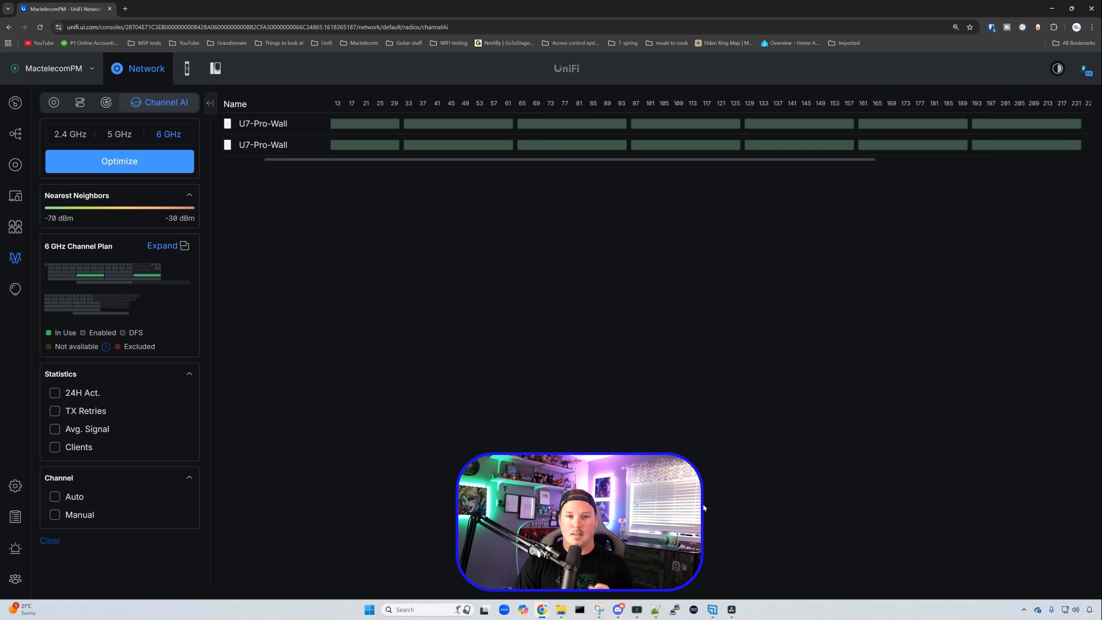
Step: Try excluding channel 4 in the expanded 2.4 GHz channel plan, then cancel without applying
left_click(70, 134)
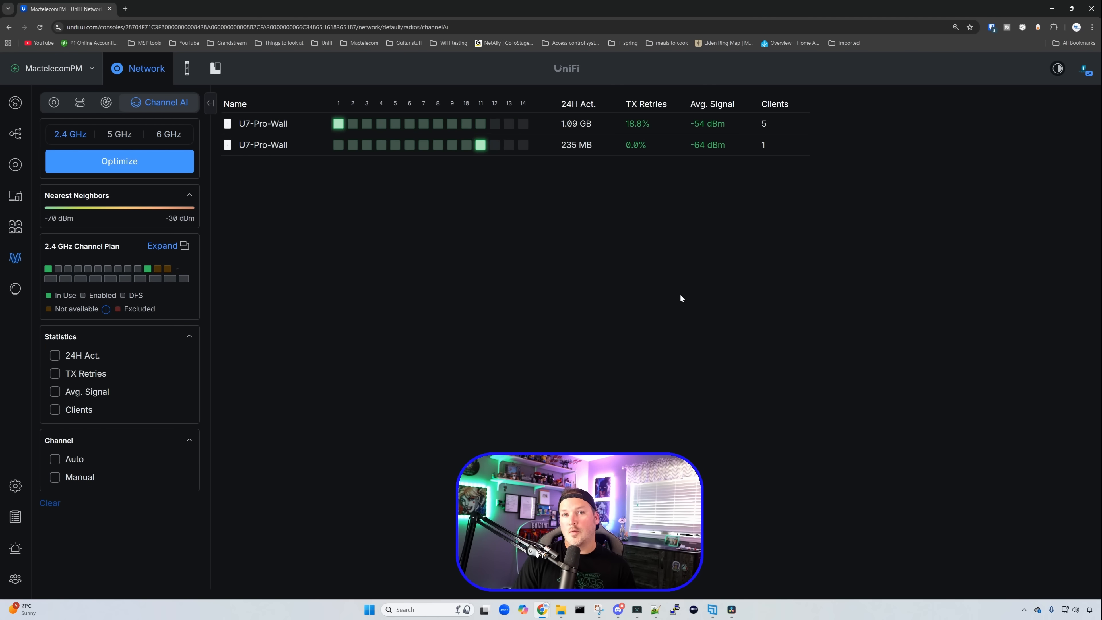
mouse_move(184, 228)
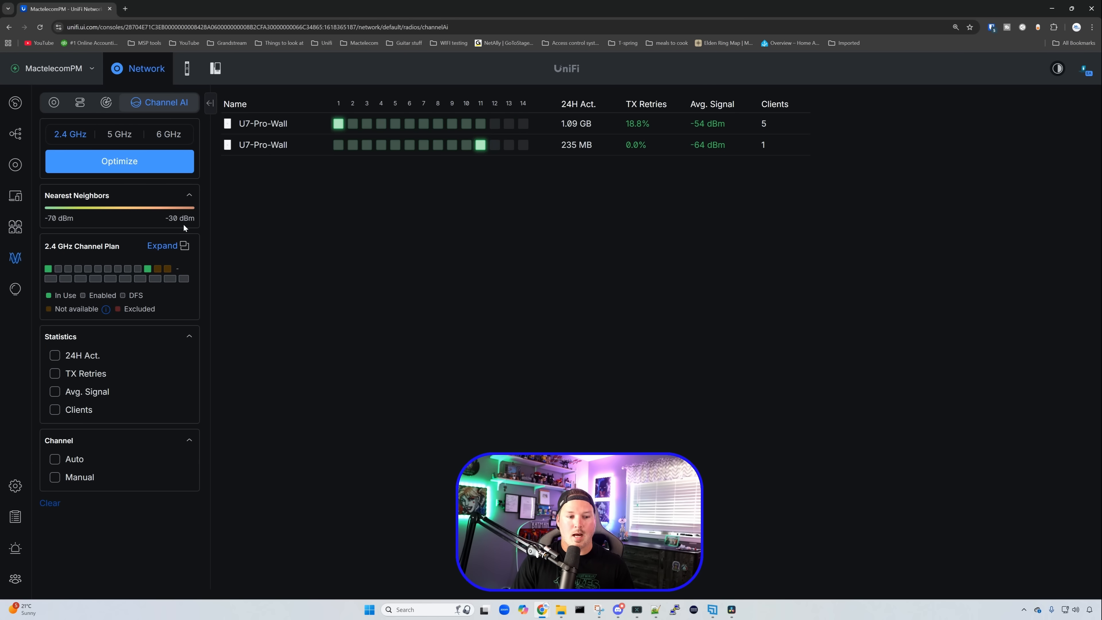
left_click(162, 245)
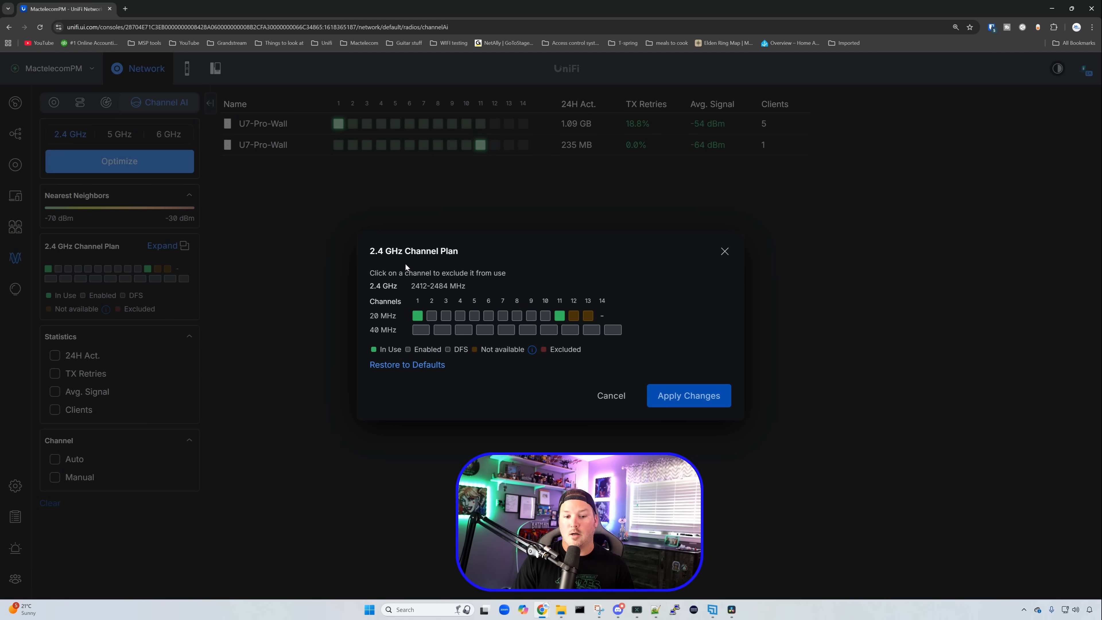
mouse_move(469, 273)
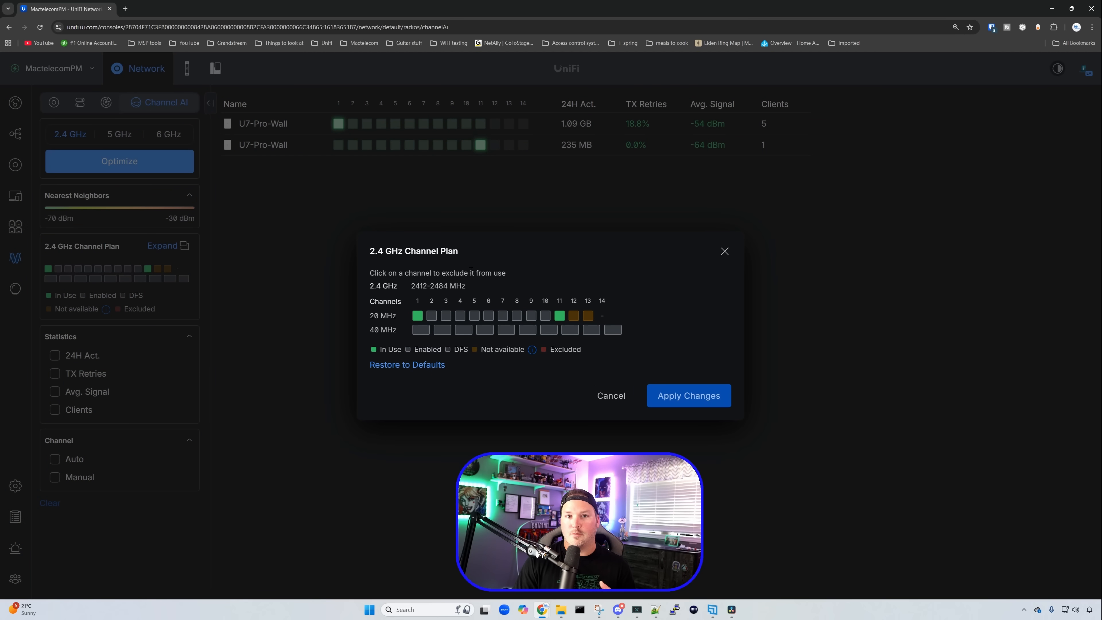
mouse_move(460, 315)
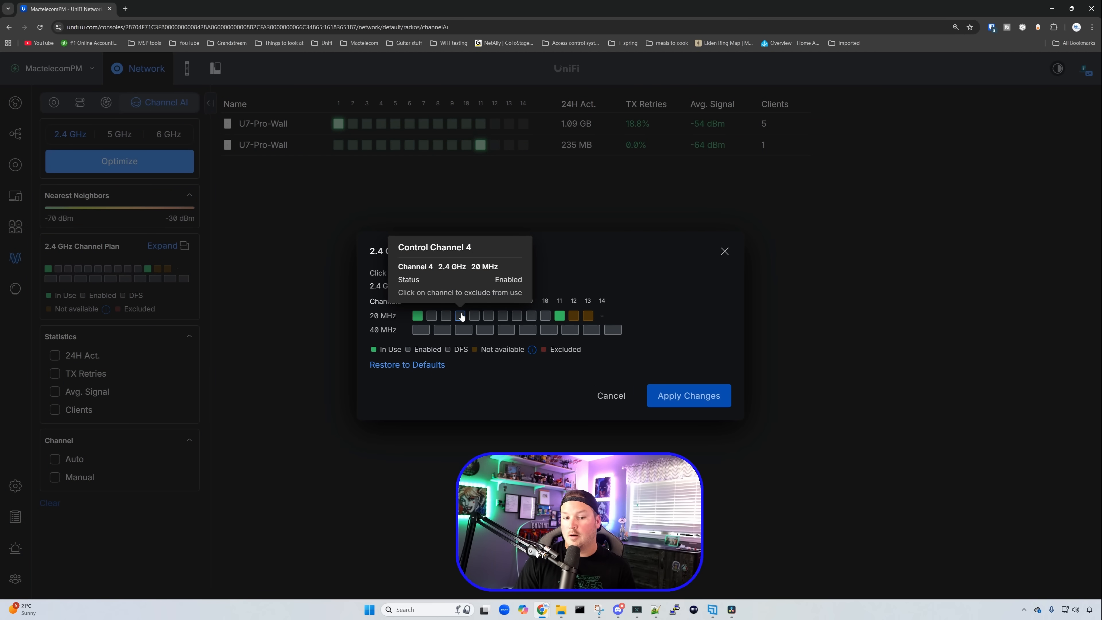
left_click(460, 315)
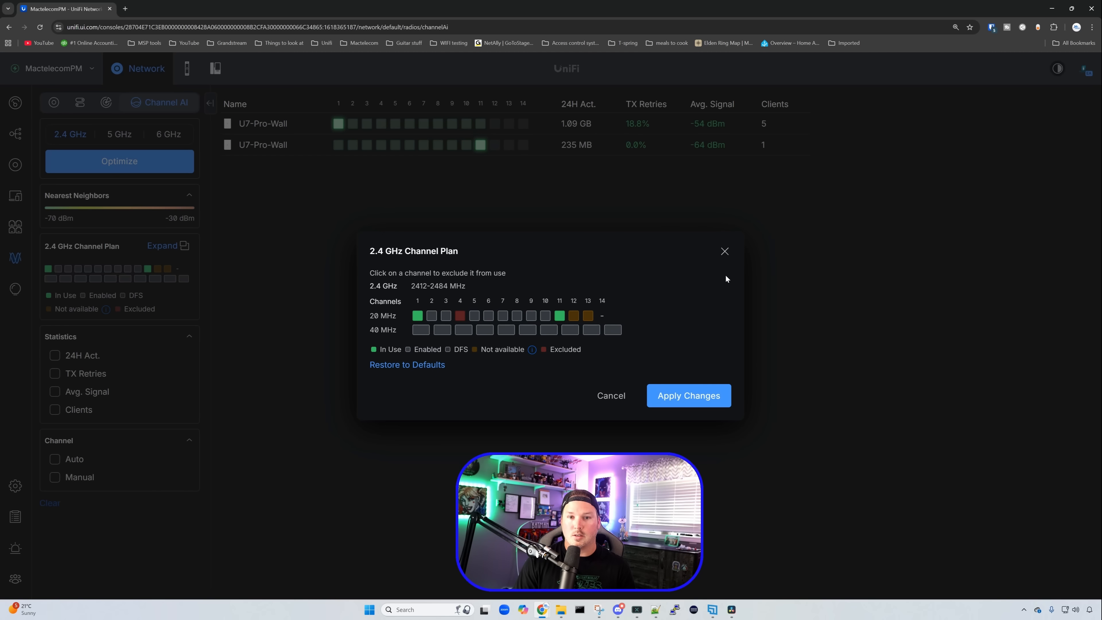
left_click(611, 395)
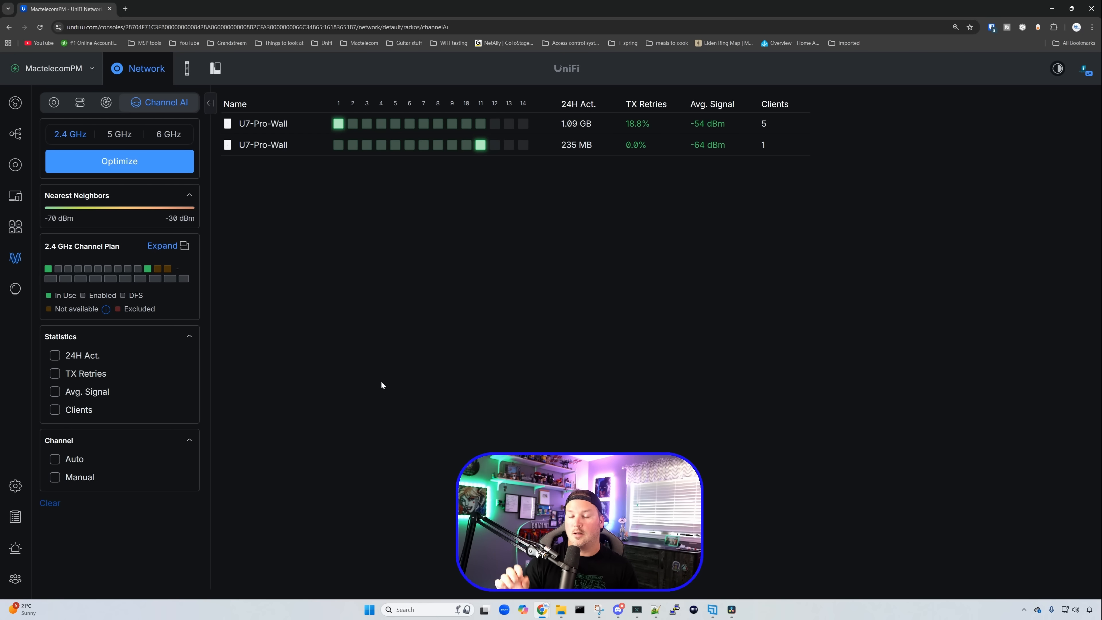
mouse_move(356, 404)
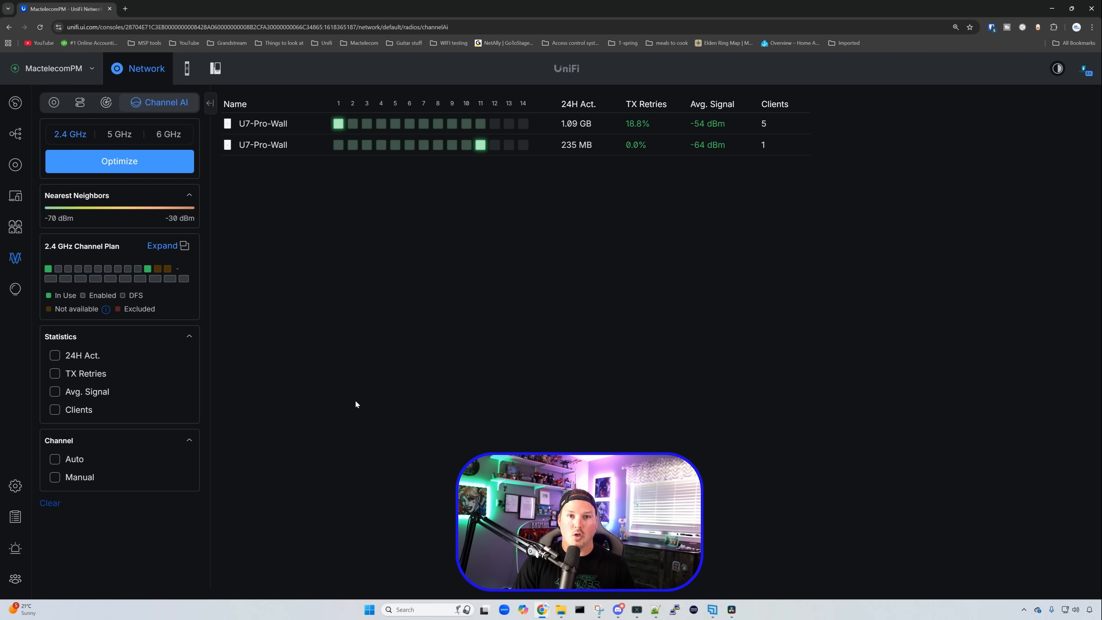
Step: Filter the chart to the Clients statistic, then go to the Ports list with 24h AI anomaly scores
left_click(55, 410)
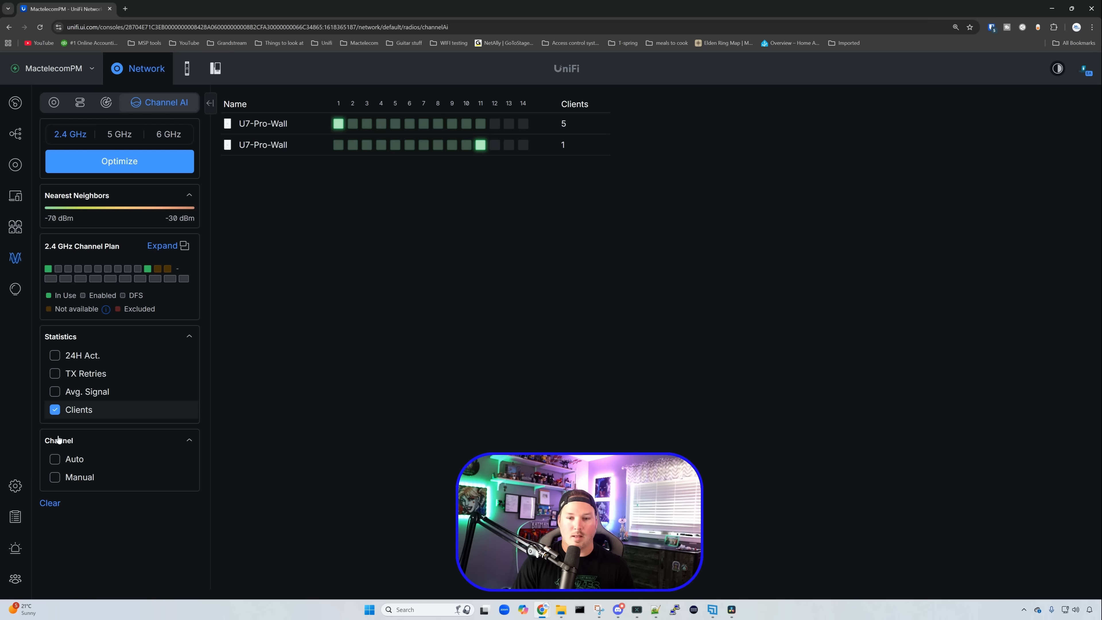
mouse_move(233, 375)
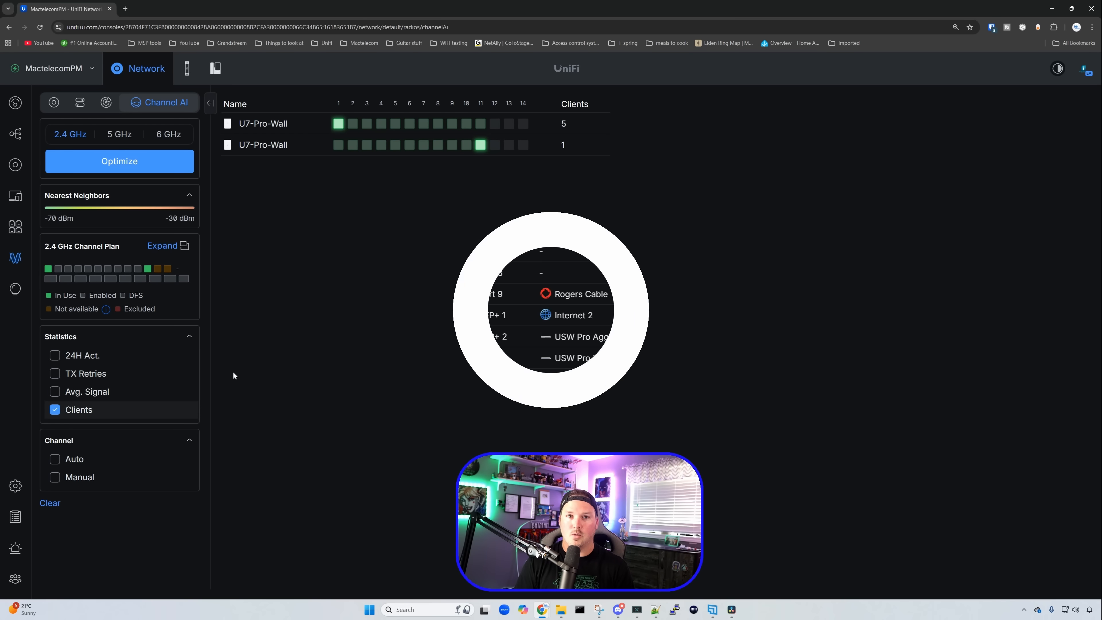
left_click(15, 226)
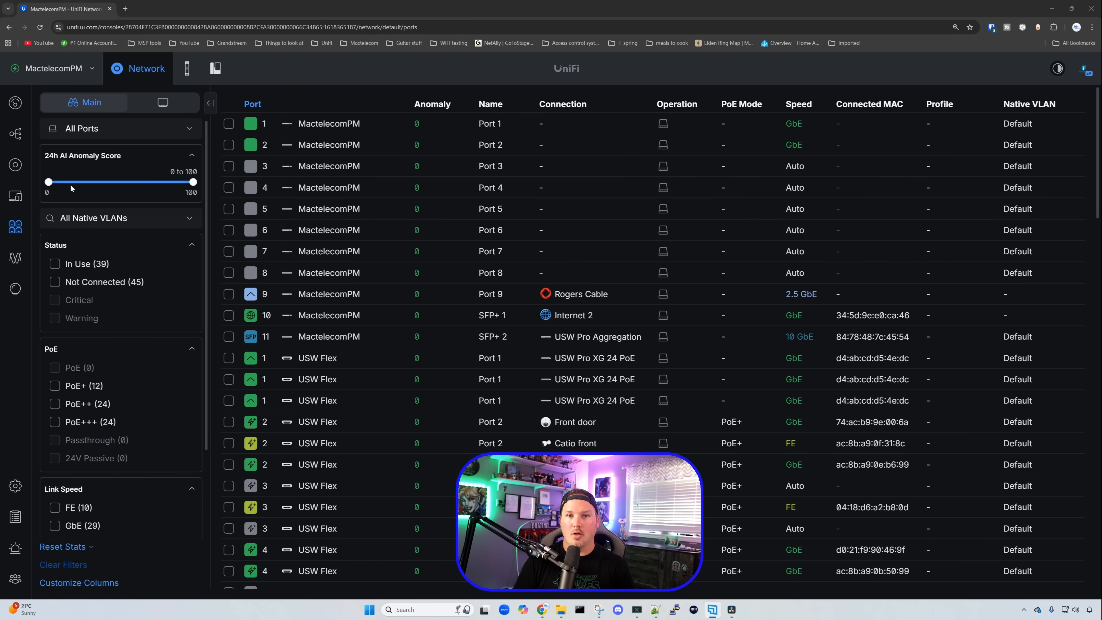
mouse_move(551, 132)
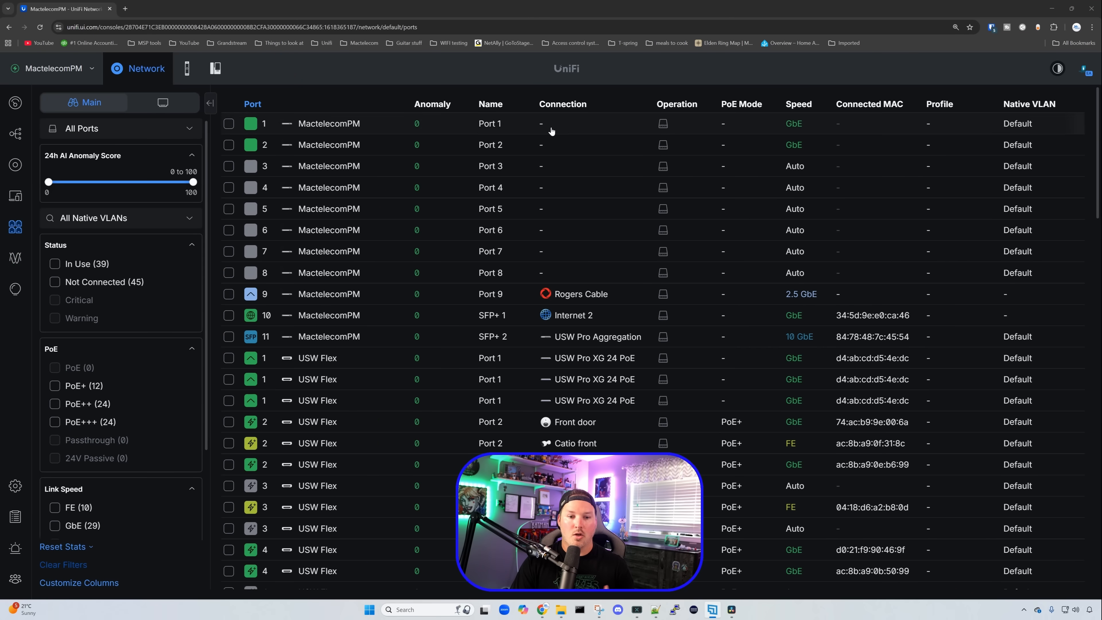
mouse_move(427, 152)
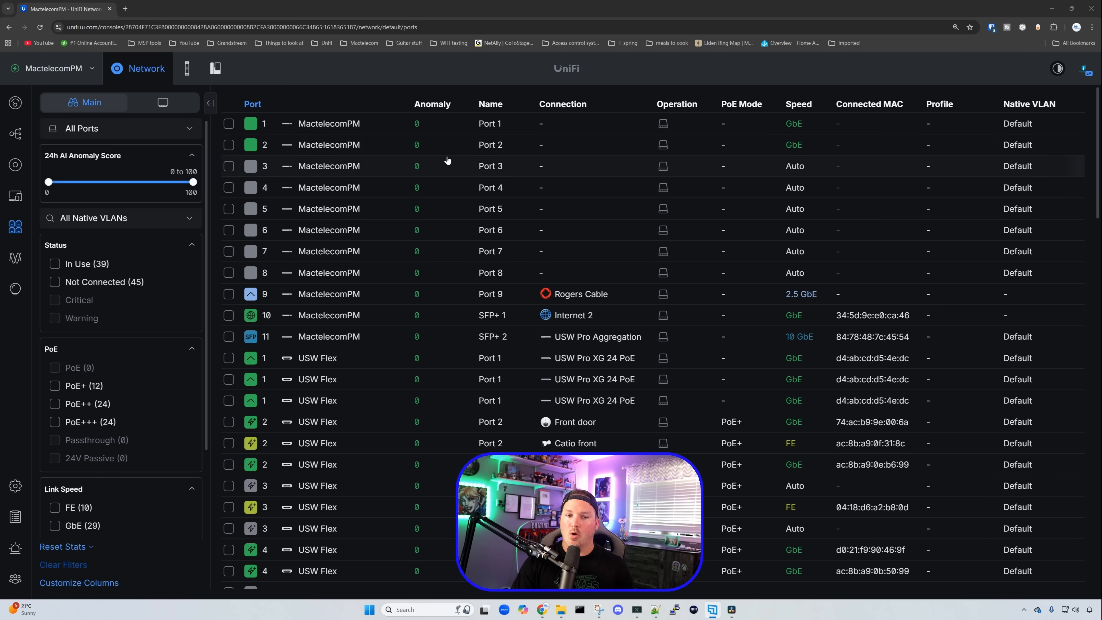
mouse_move(449, 223)
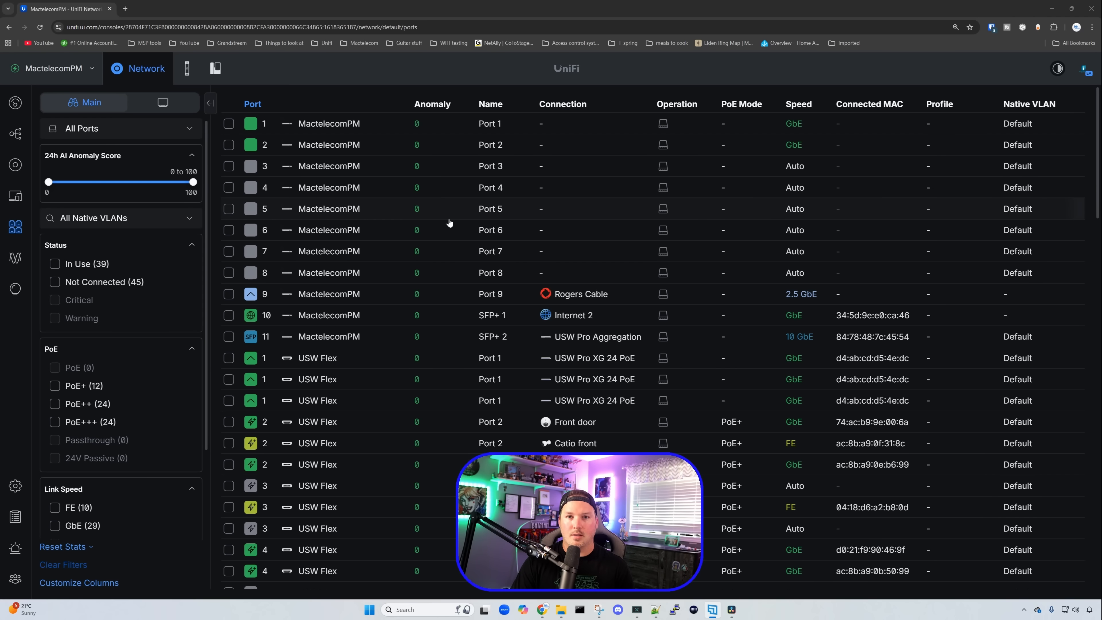
Step: Locate USW Pro Aggregation SFP+ 28 with anomaly score 70 and show its detail panel
scroll("down", 3)
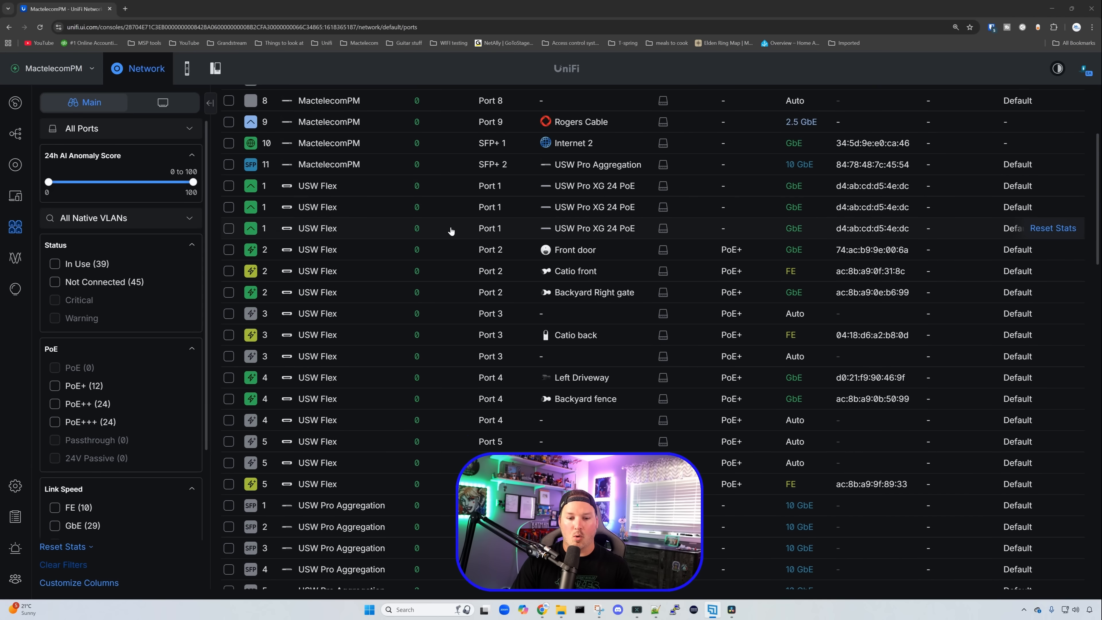
scroll("down", 3)
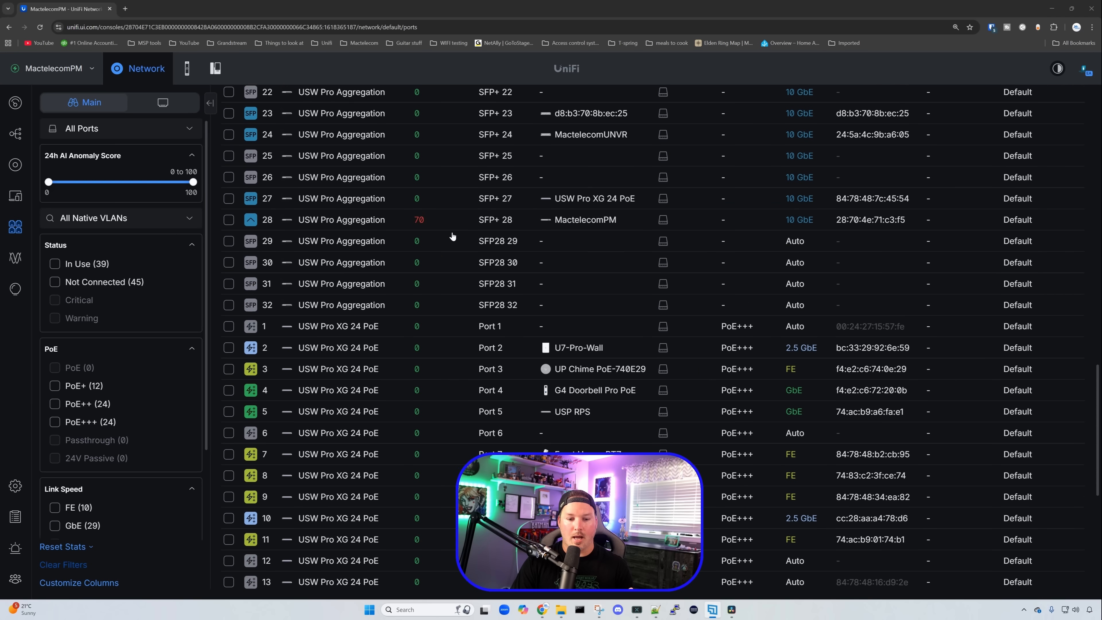
scroll("down", 3)
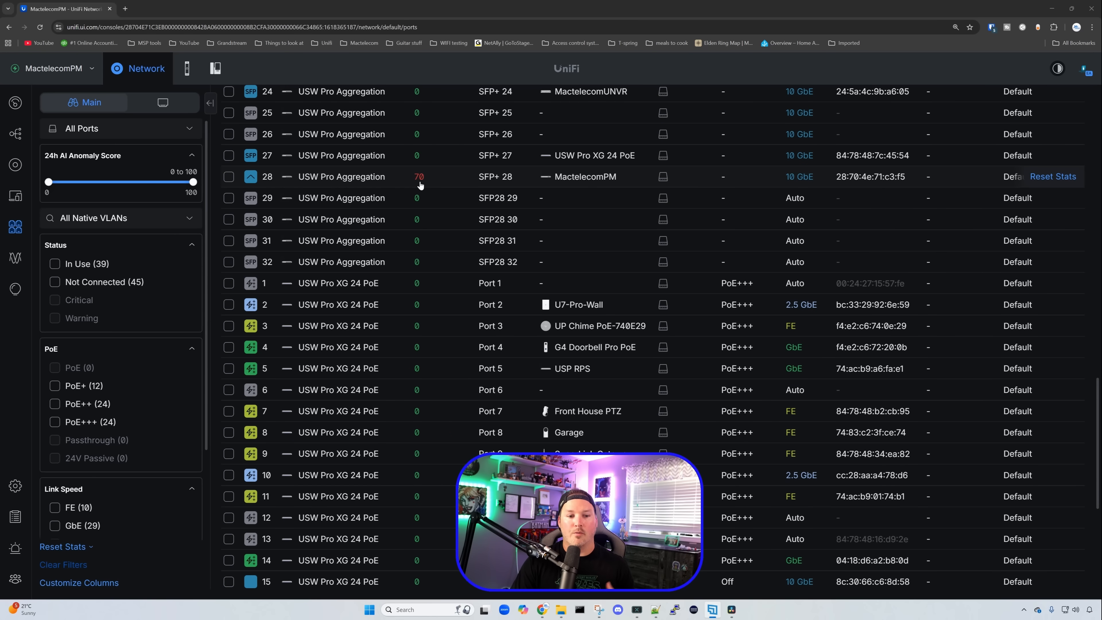
left_click(341, 176)
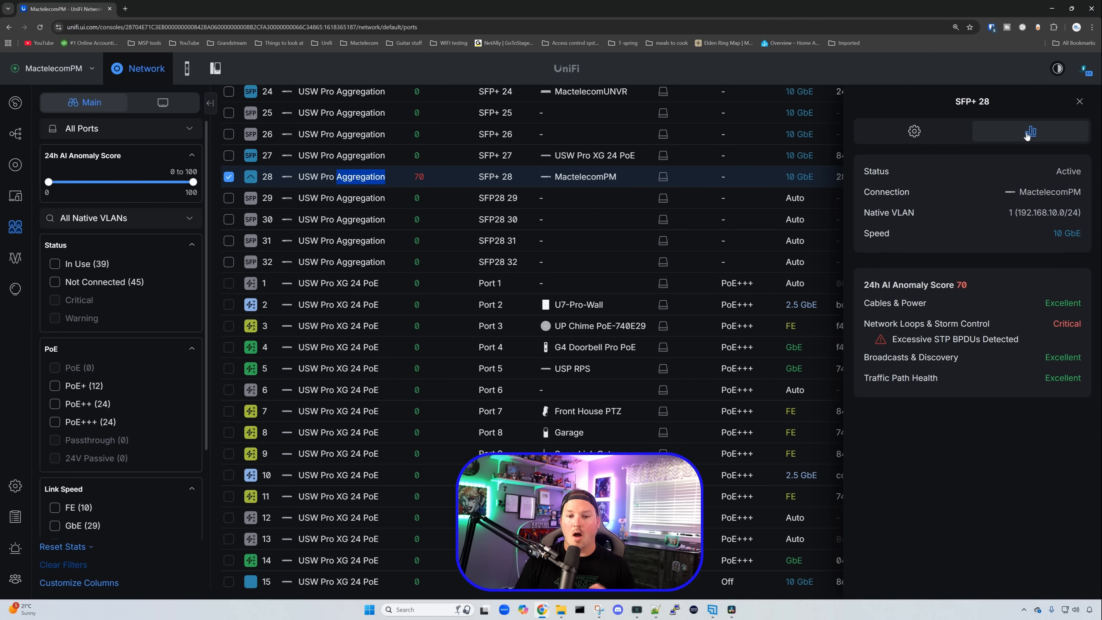
Step: Read SFP+ 28's anomaly breakdown: network loops and storm control critical from excessive STP BPDUs
scroll("down", 3)
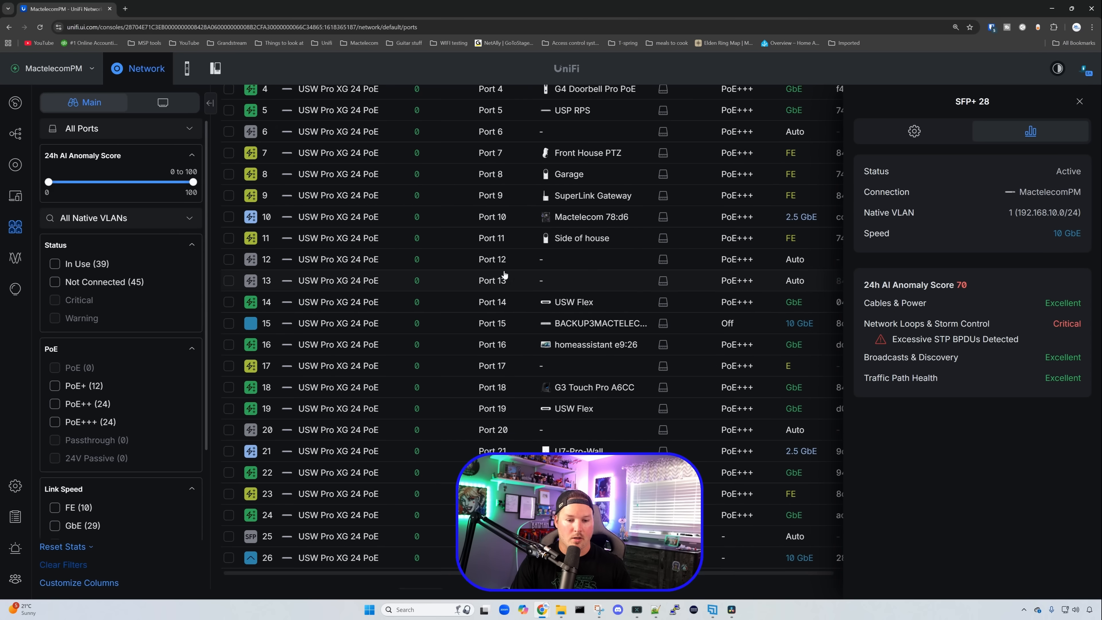
scroll("down", 3)
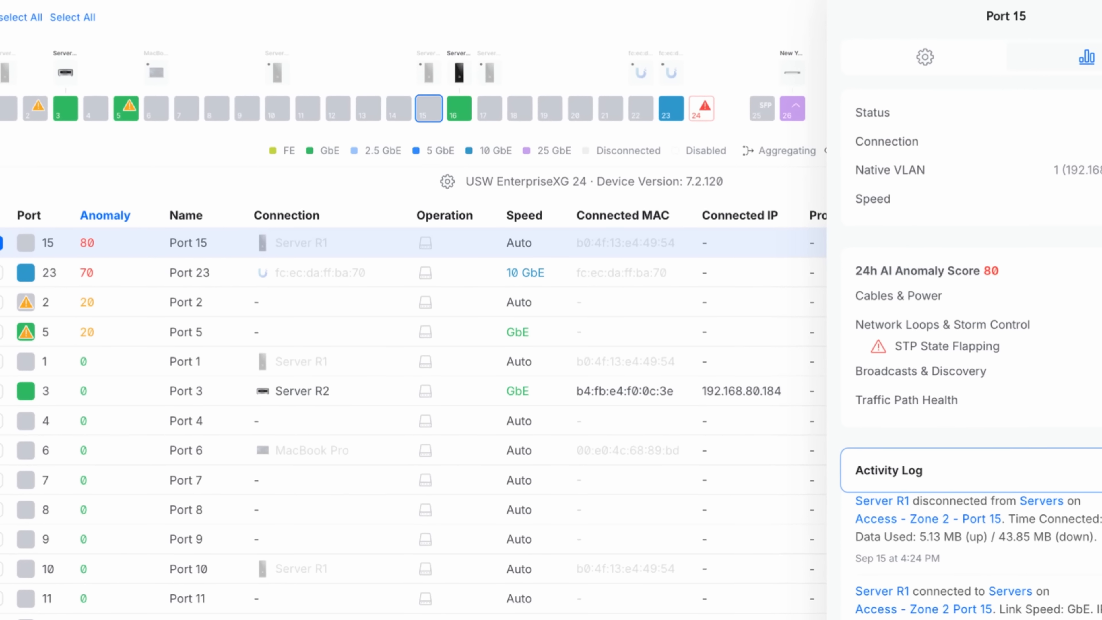
left_click(9, 244)
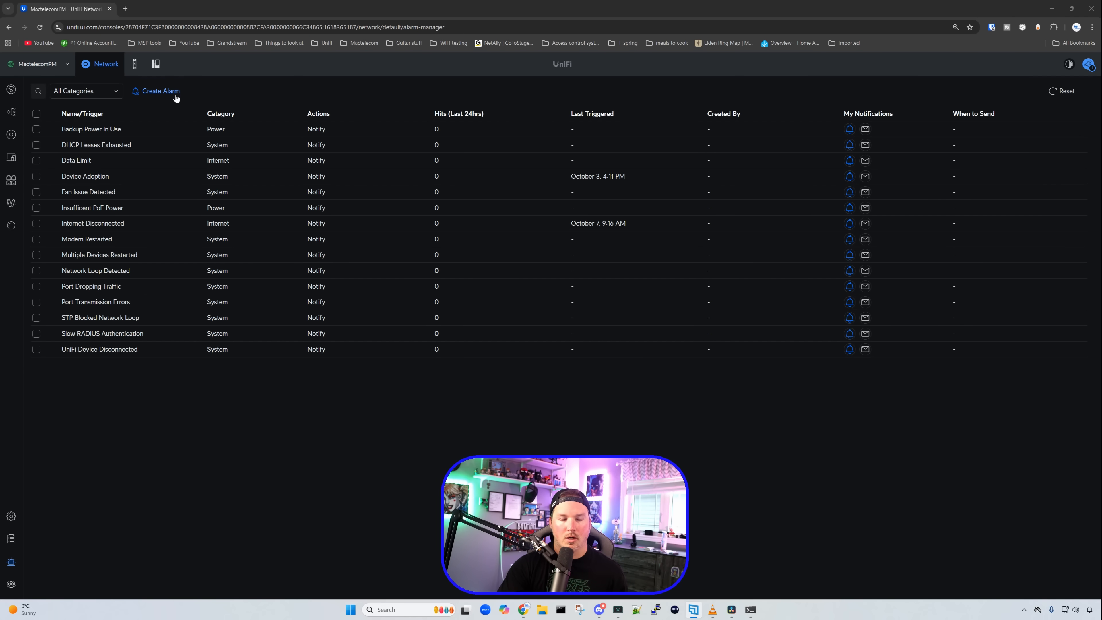
Step: Create a new alarm triggered on Port Anomalies, scoped to all UniFi devices
left_click(160, 91)
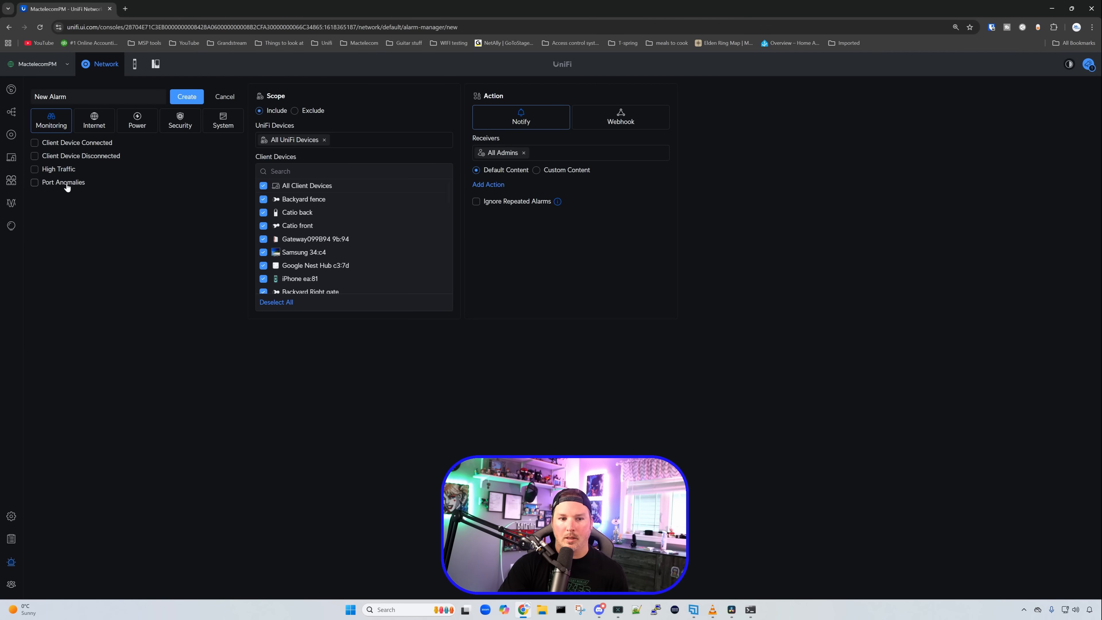
left_click(34, 184)
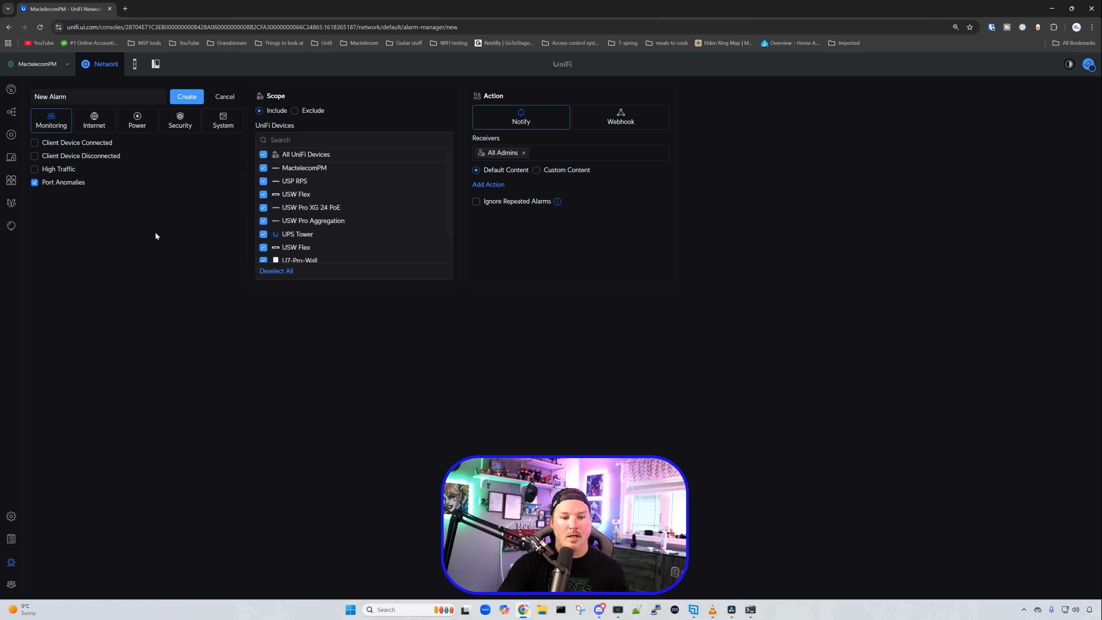
mouse_move(313, 207)
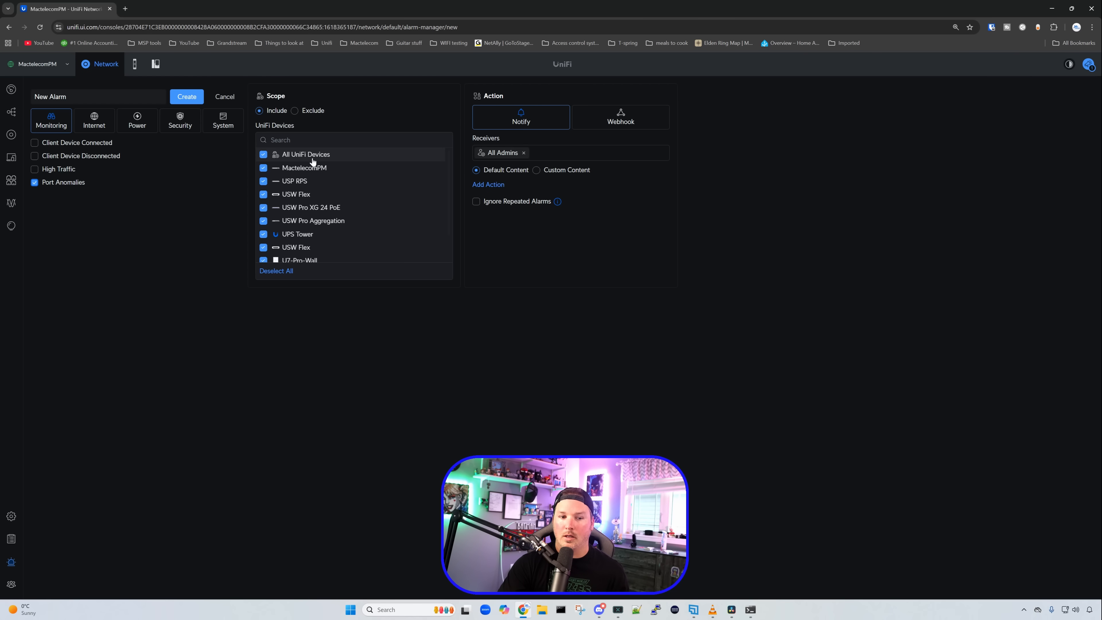
scroll("down", 3)
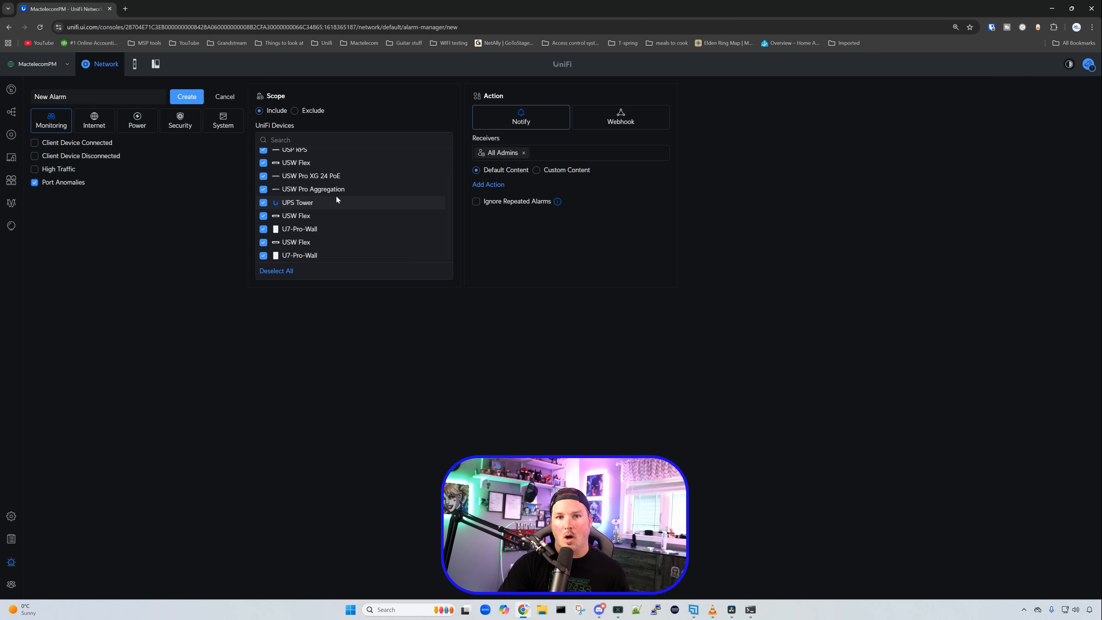
mouse_move(454, 348)
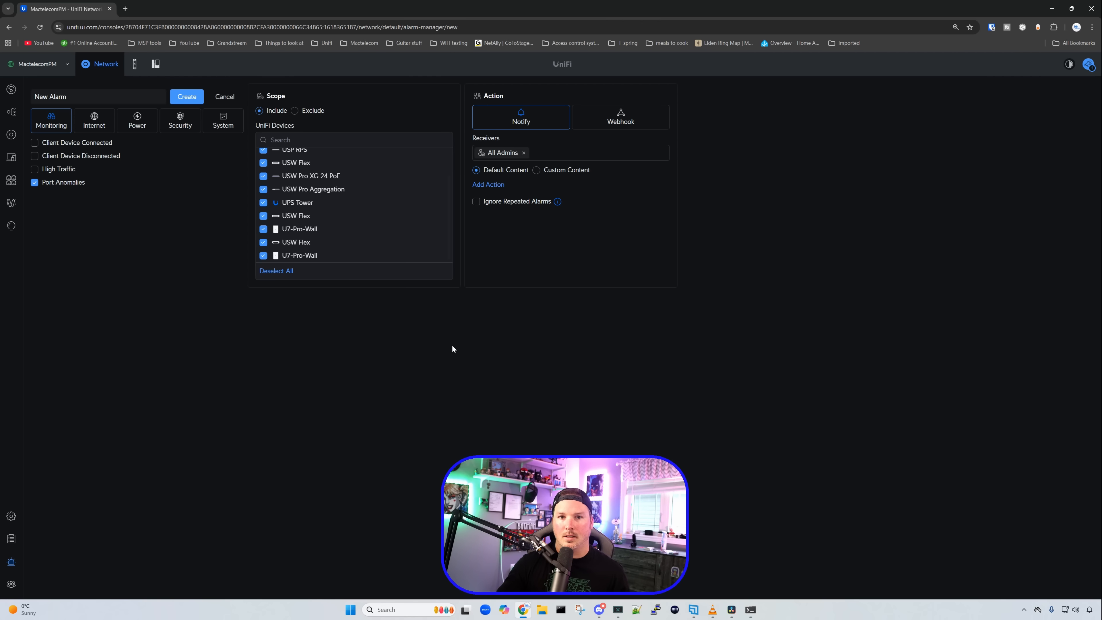
mouse_move(485, 283)
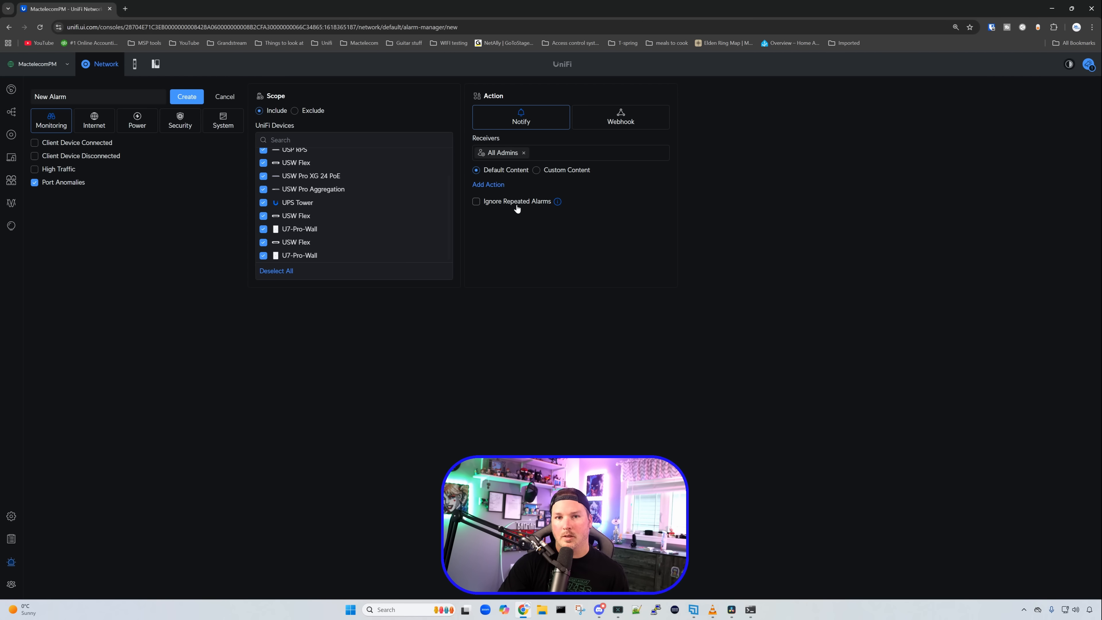
Step: Set the alarm action to Webhook, reviewing Slack/ServiceNow/Custom and keeping Slack
left_click(620, 117)
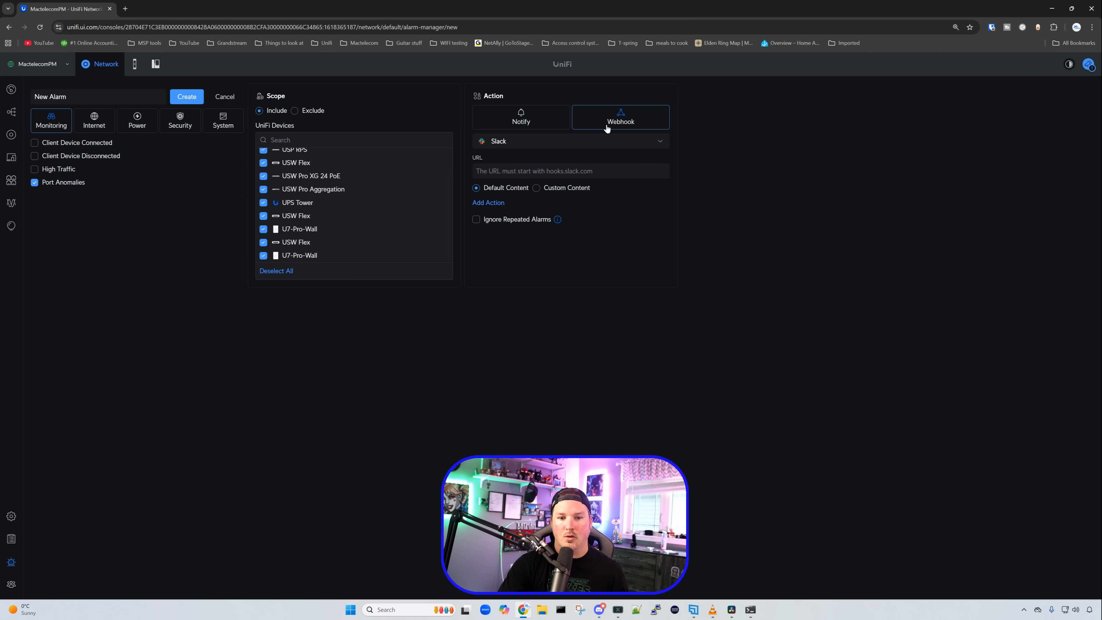
left_click(569, 141)
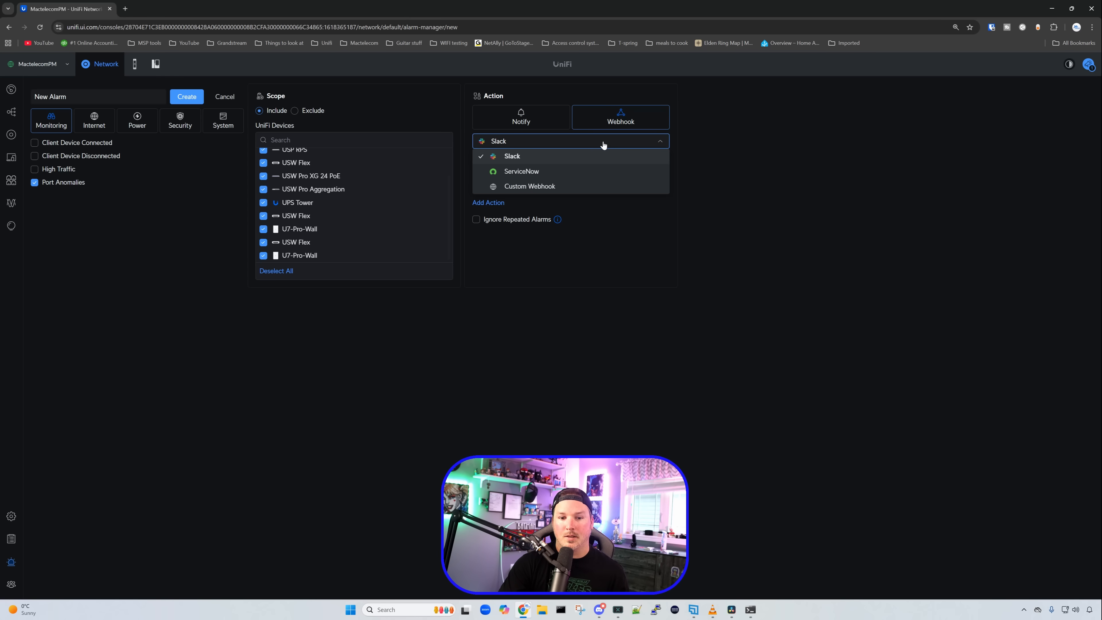
mouse_move(658, 241)
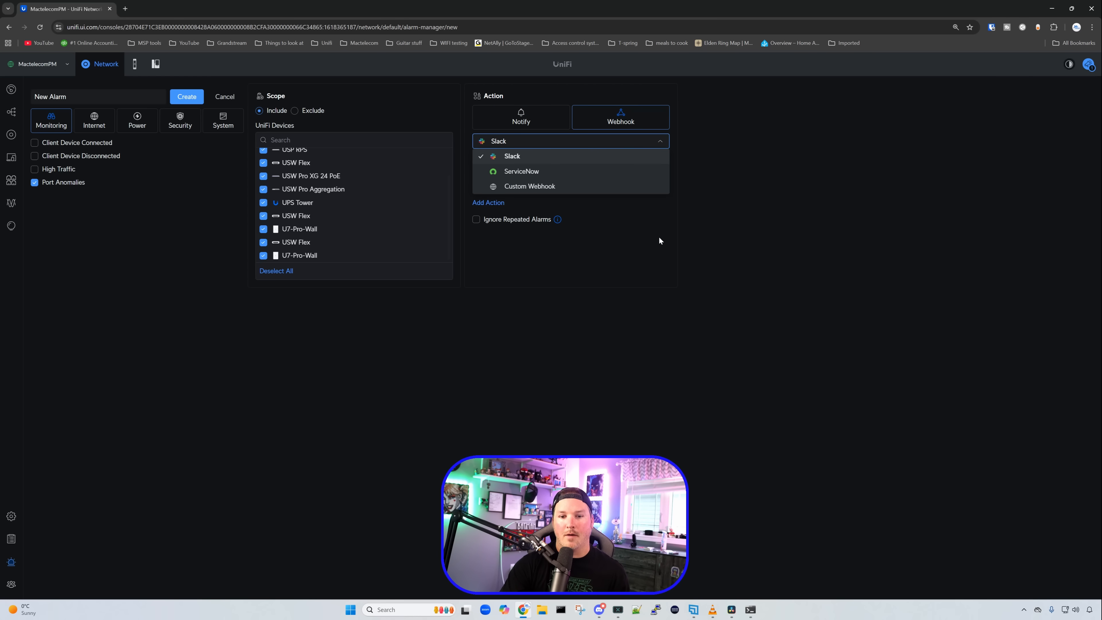
left_click(512, 155)
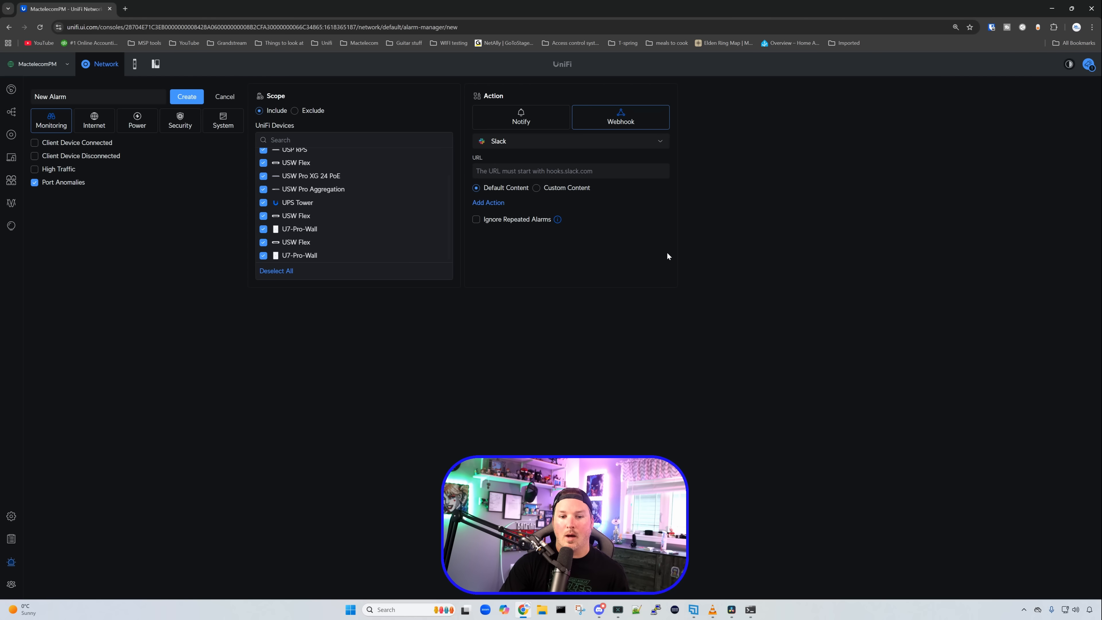
left_click(488, 203)
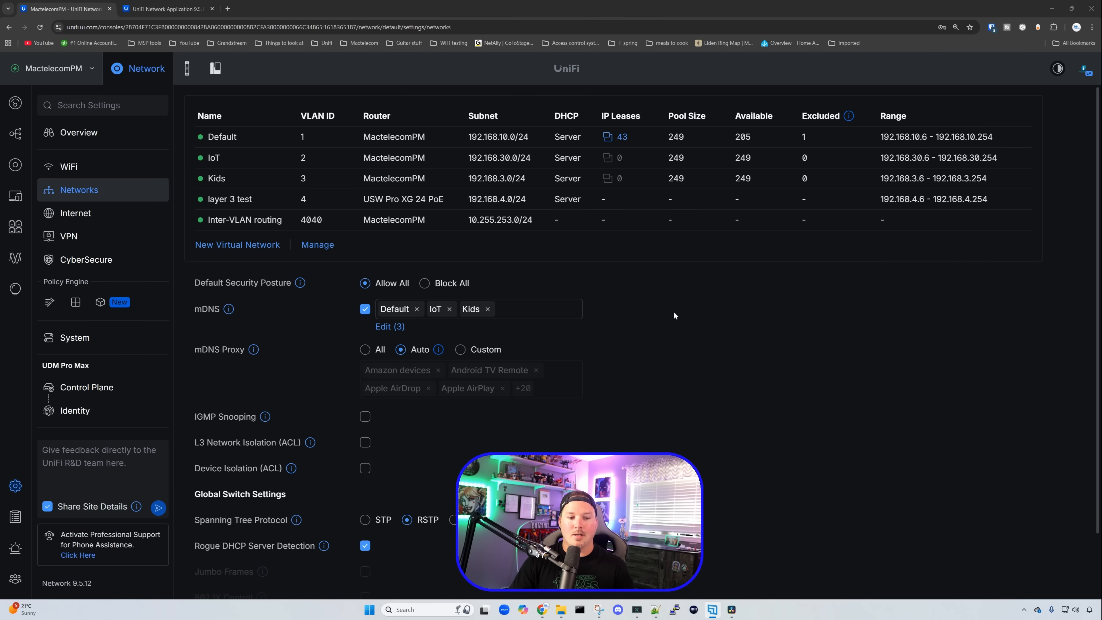
mouse_move(101, 192)
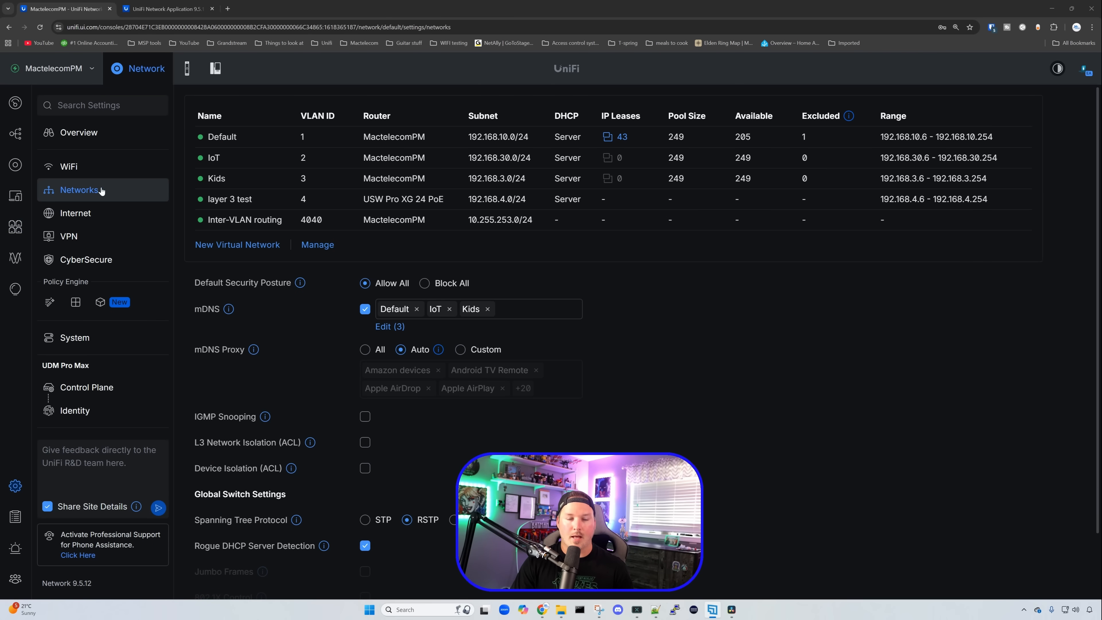
mouse_move(300, 283)
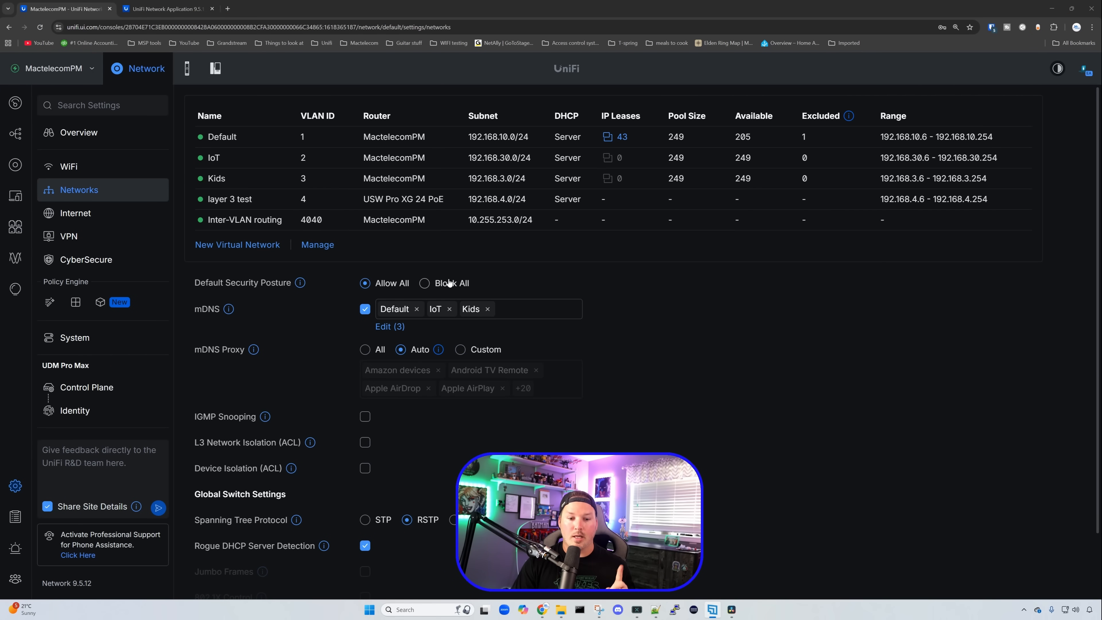
mouse_move(425, 283)
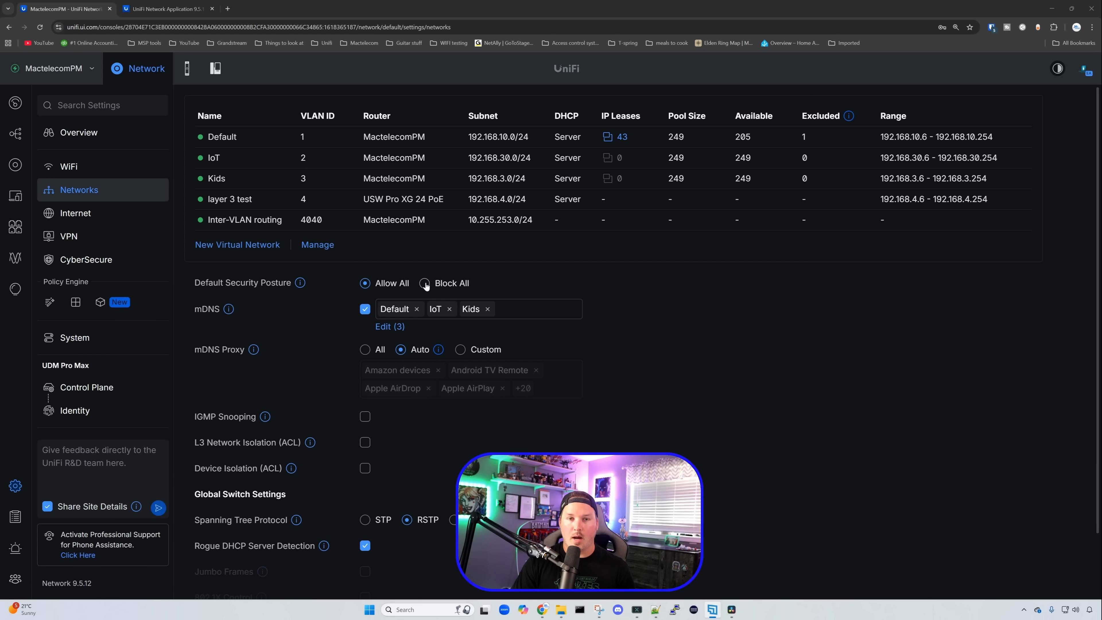
left_click(425, 283)
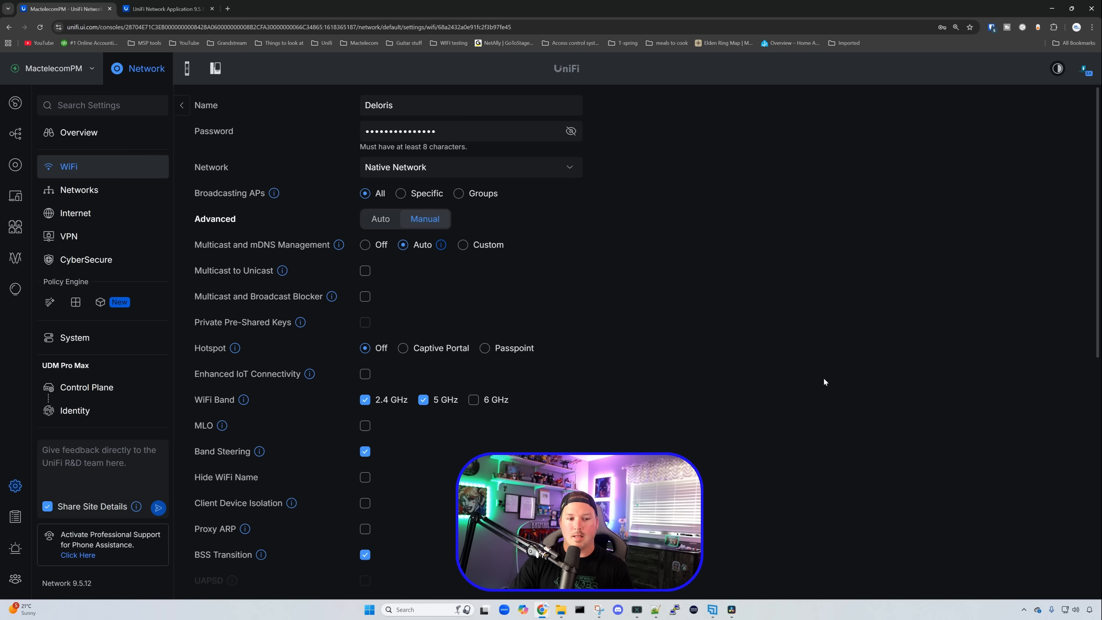
mouse_move(240, 253)
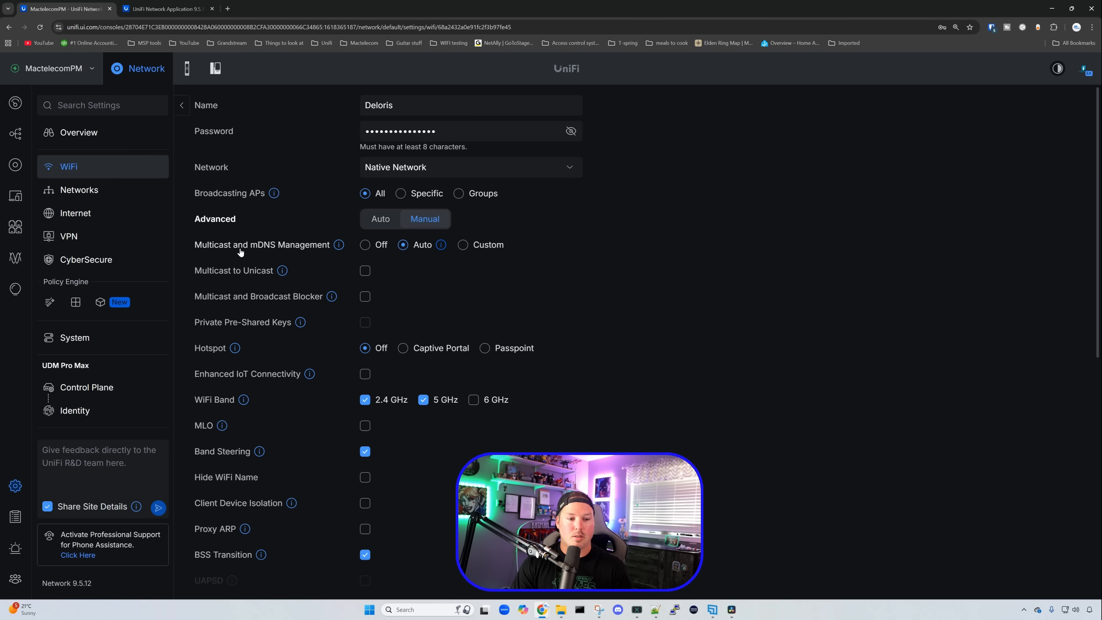
mouse_move(338, 244)
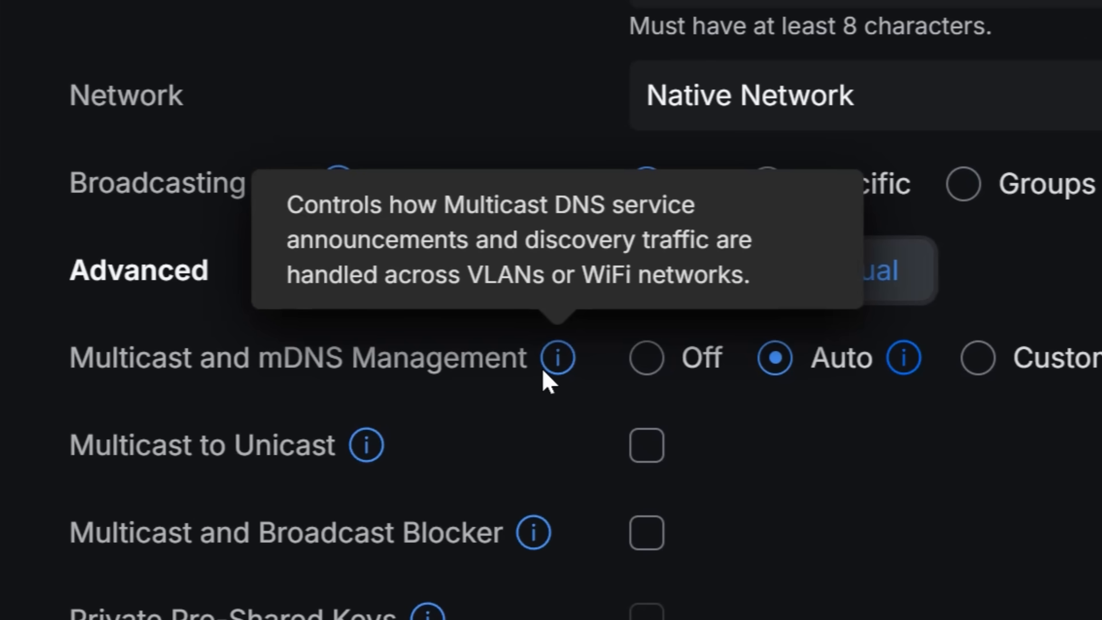
mouse_move(570, 391)
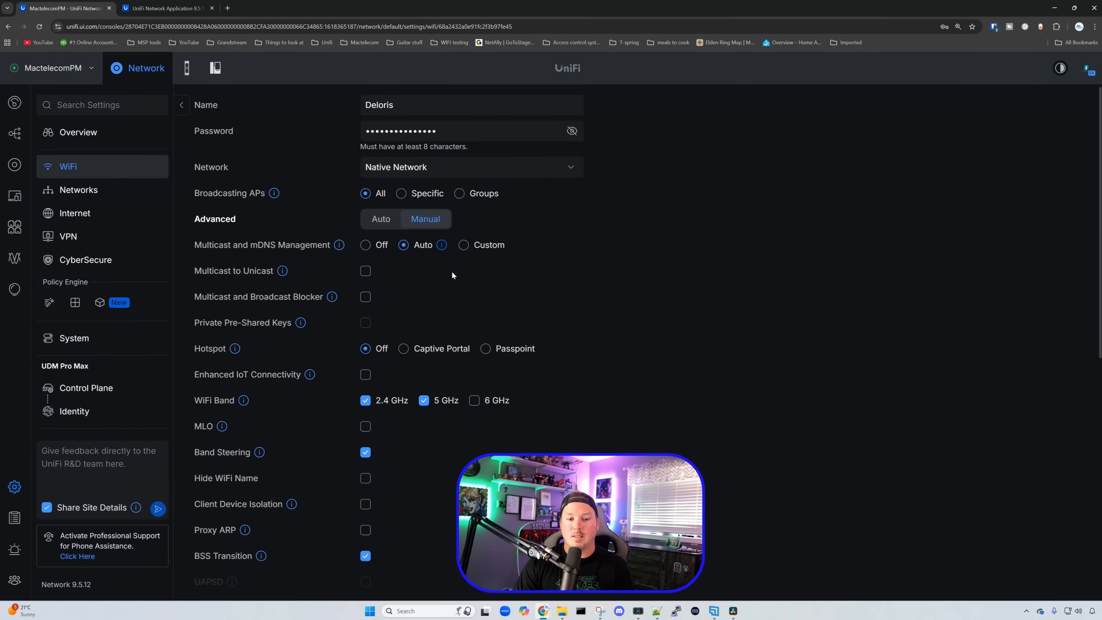
mouse_move(441, 245)
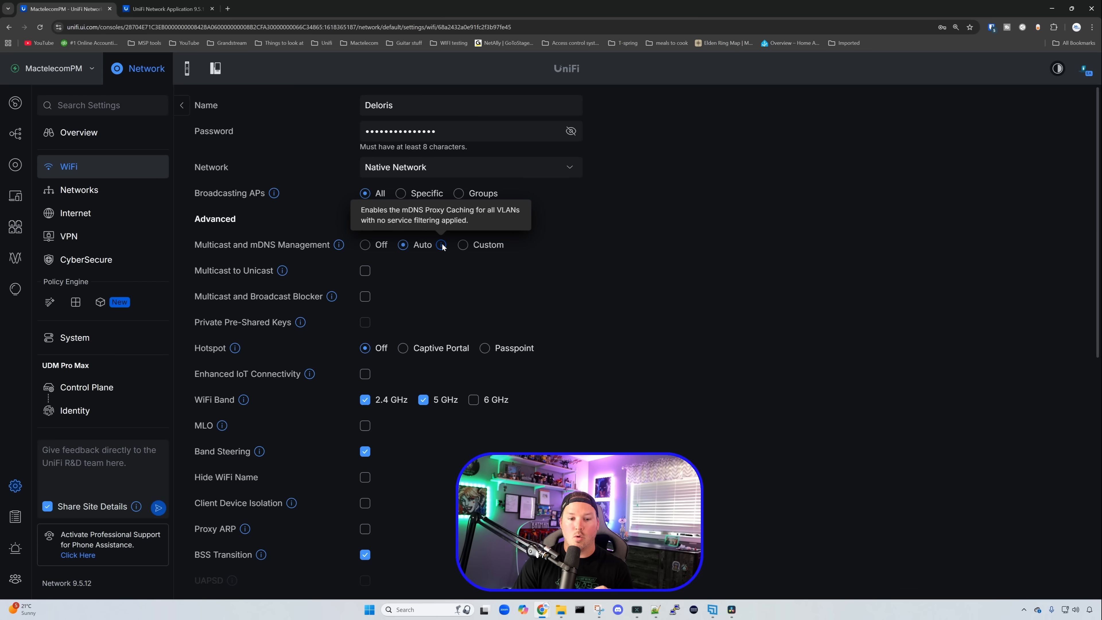
Step: Set Deloris's multicast and mDNS management to Custom and start a new service rule
left_click(462, 245)
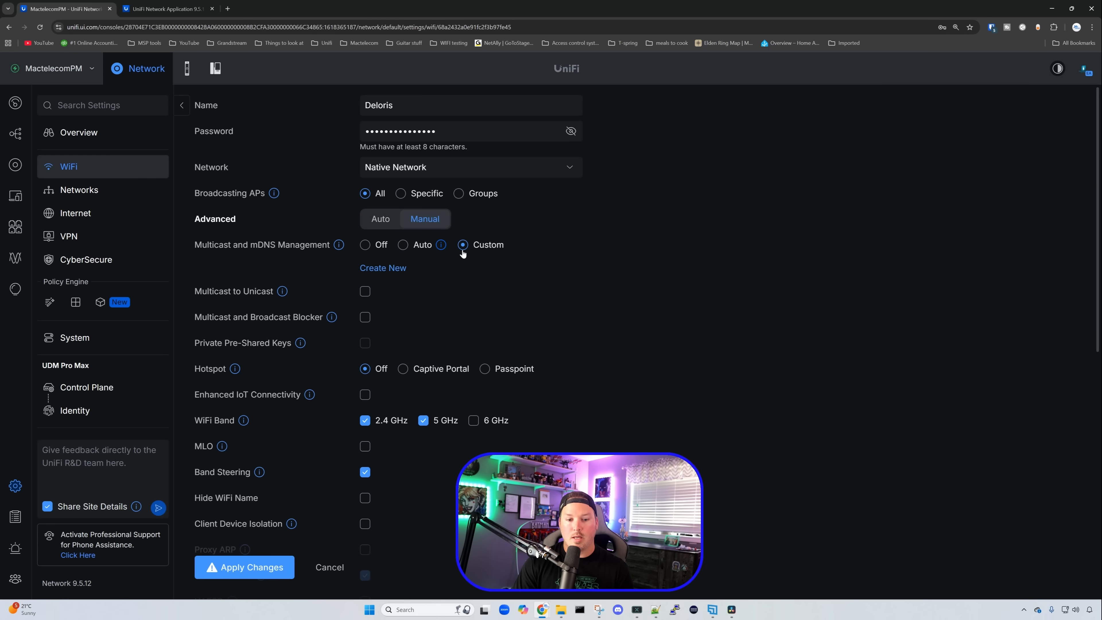
left_click(383, 268)
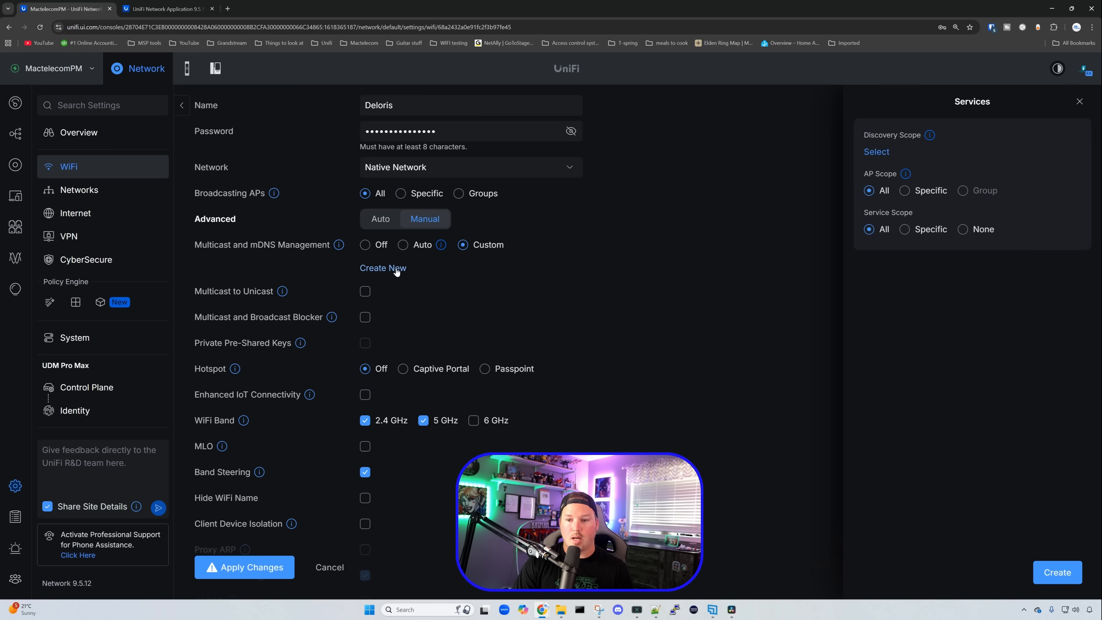